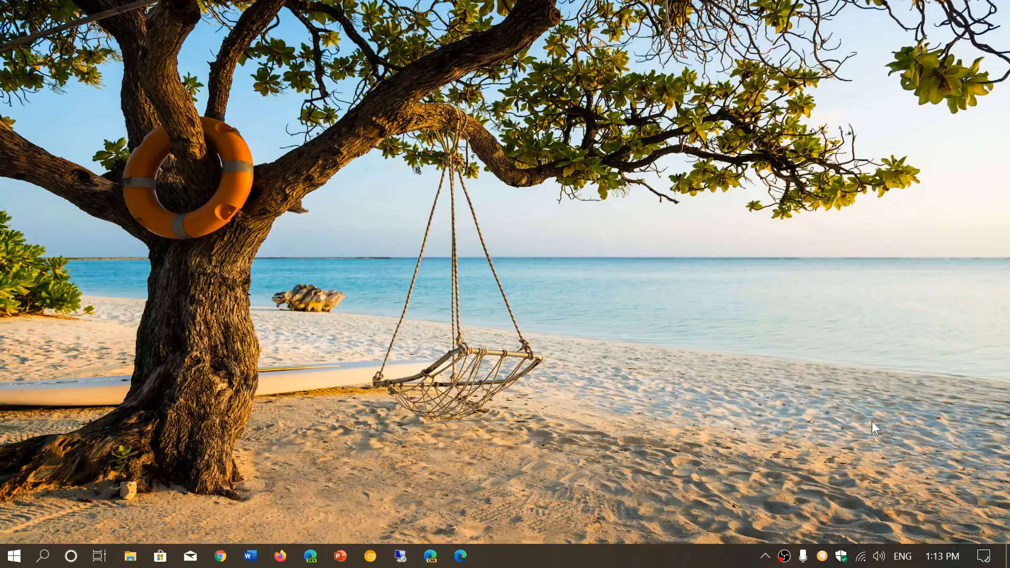
{"action": "mouse_move", "coordinate": [1002, 559]}
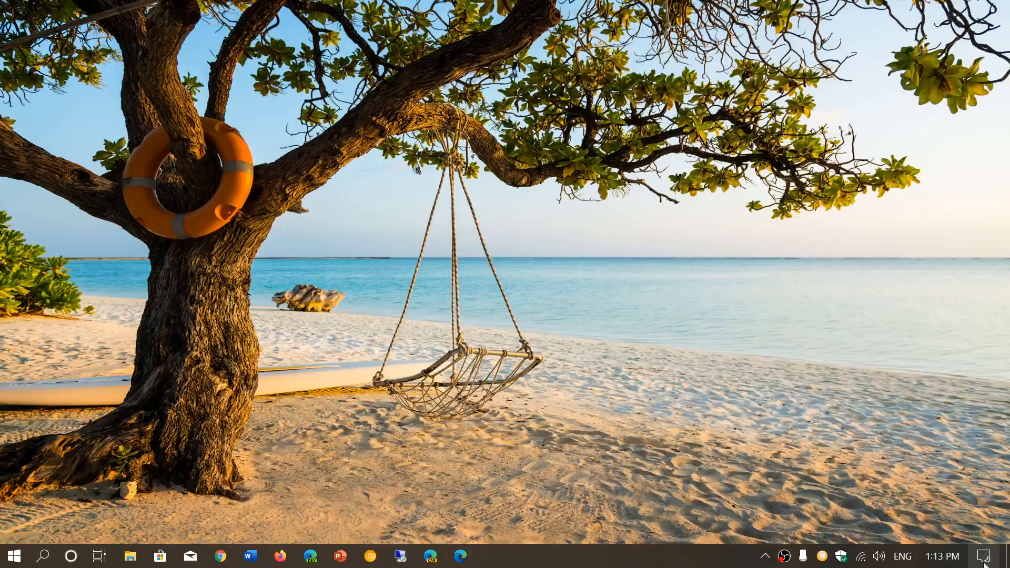
Step: Bring up the Action Center panel from the taskbar
{"action": "left_click", "coordinate": [988, 556]}
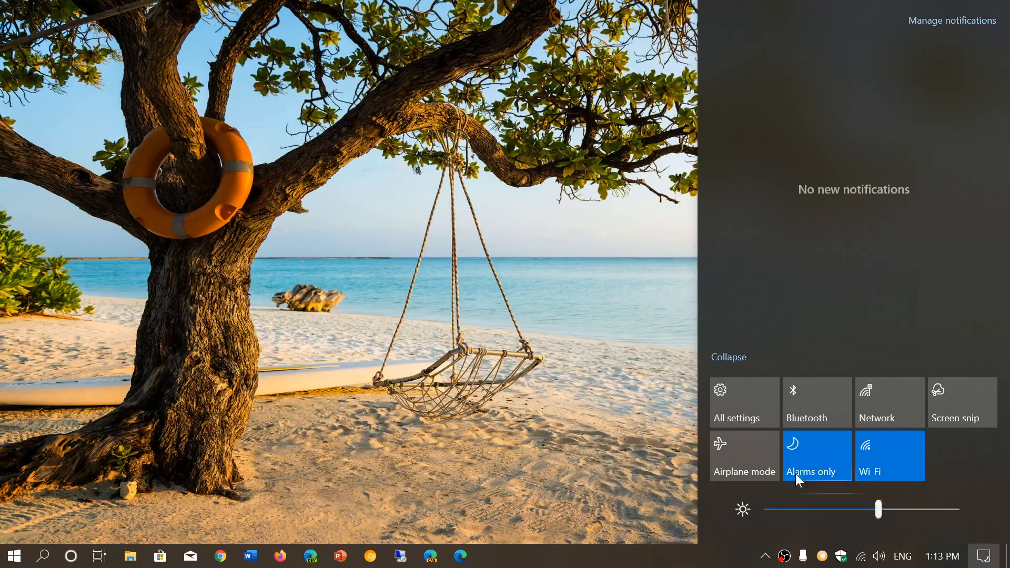
{"action": "mouse_move", "coordinate": [716, 437]}
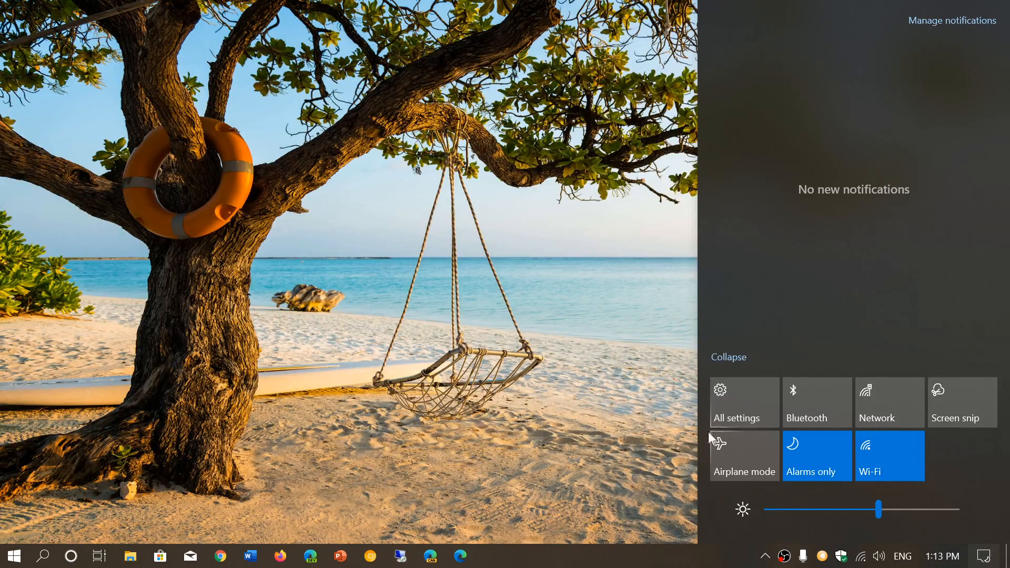
{"action": "mouse_move", "coordinate": [7, 490]}
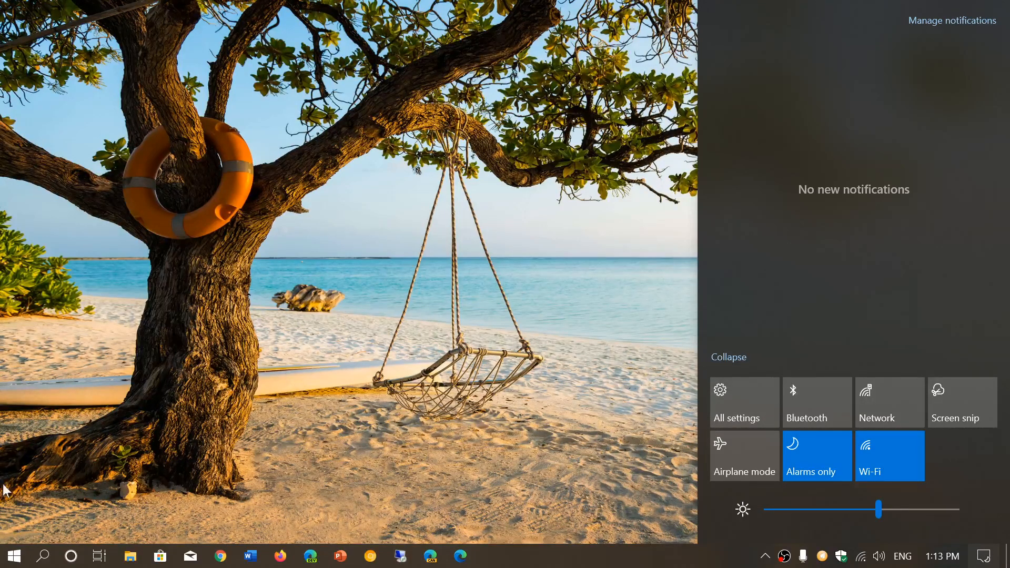
Step: Go from Start into Settings and onto the System Battery page
{"action": "left_click", "coordinate": [13, 556]}
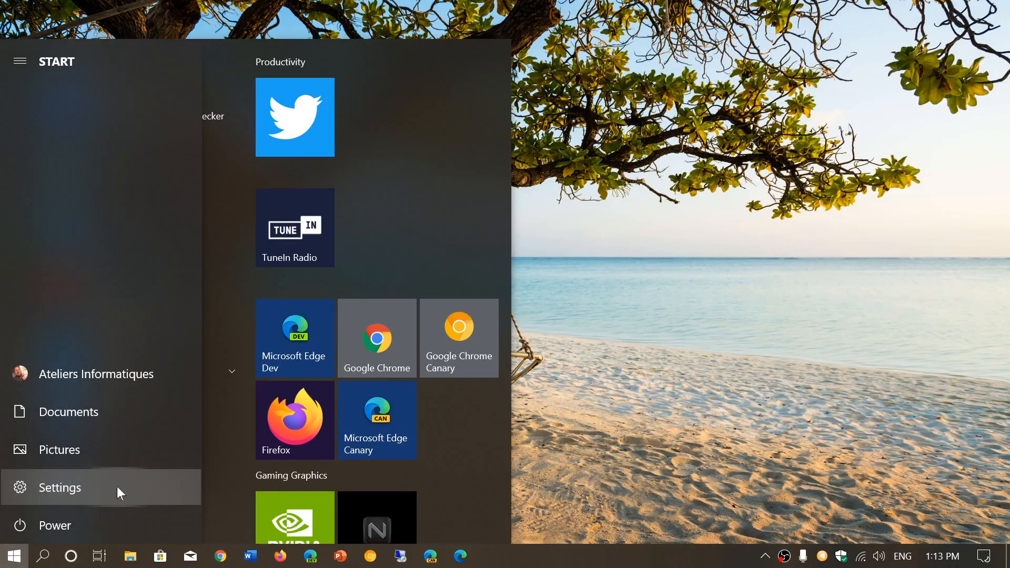
{"action": "left_click", "coordinate": [59, 487]}
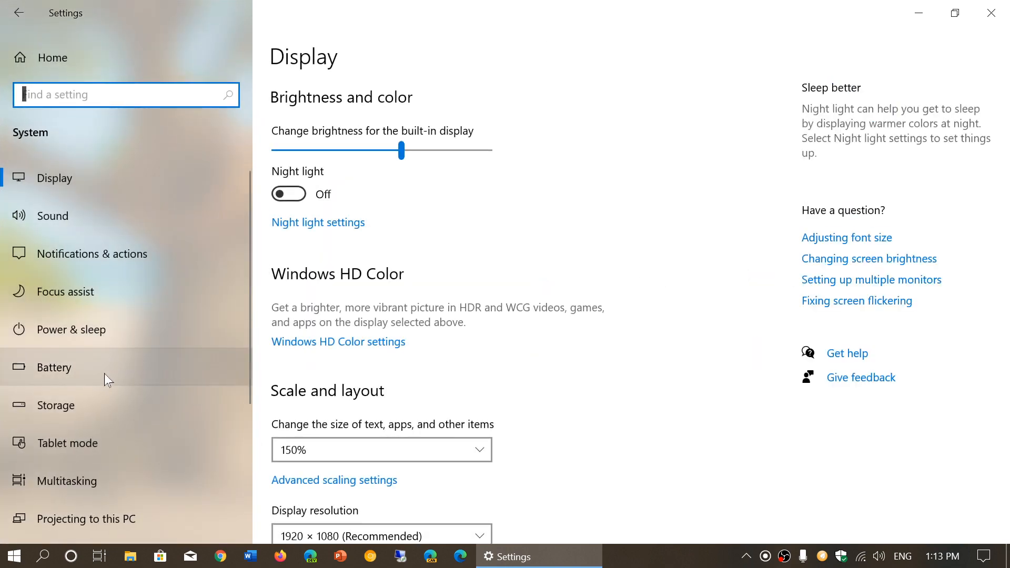
{"action": "left_click", "coordinate": [53, 367]}
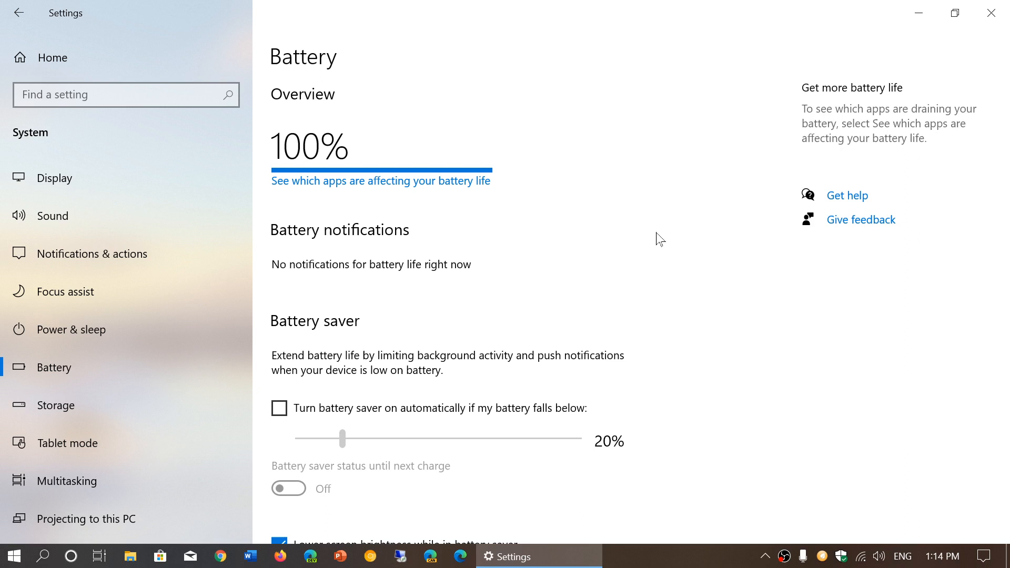
{"action": "mouse_move", "coordinate": [376, 196]}
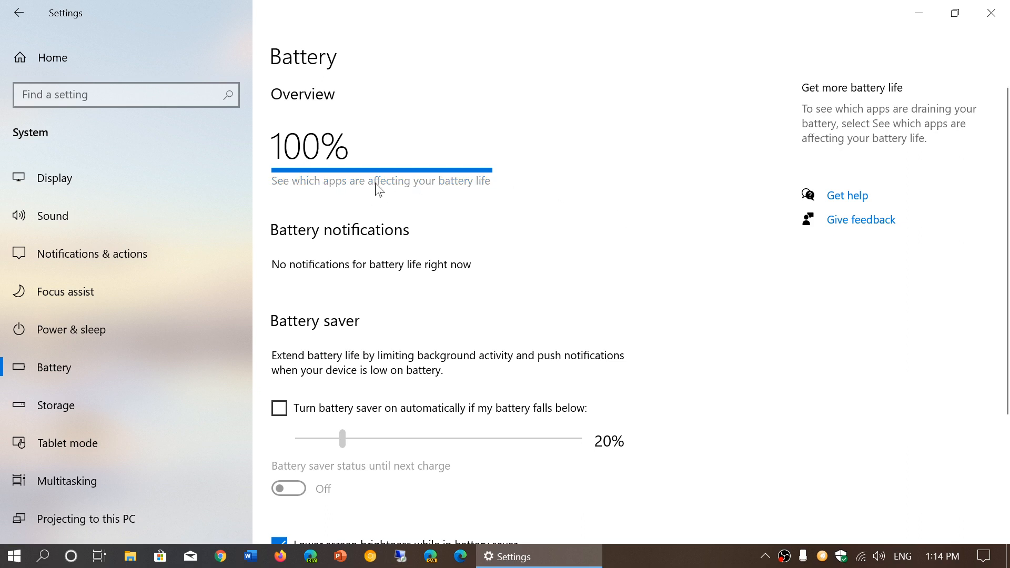
Step: View the battery usage by app list, with Microsoft Edge leading at 62% over 24 hours
{"action": "left_click", "coordinate": [381, 181]}
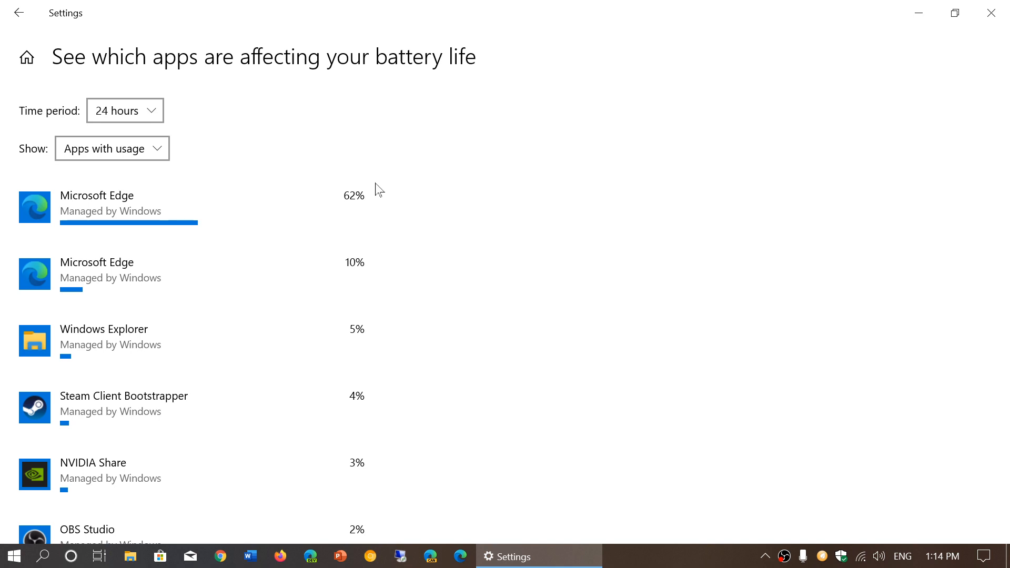
{"action": "mouse_move", "coordinate": [419, 361]}
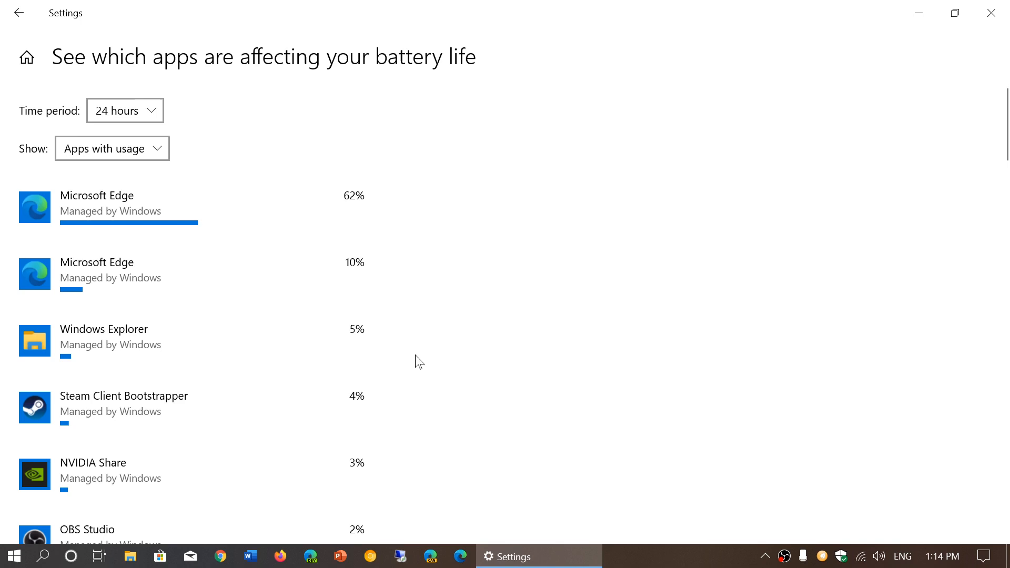
{"action": "scroll", "scroll_direction": "down", "scroll_amount": 3}
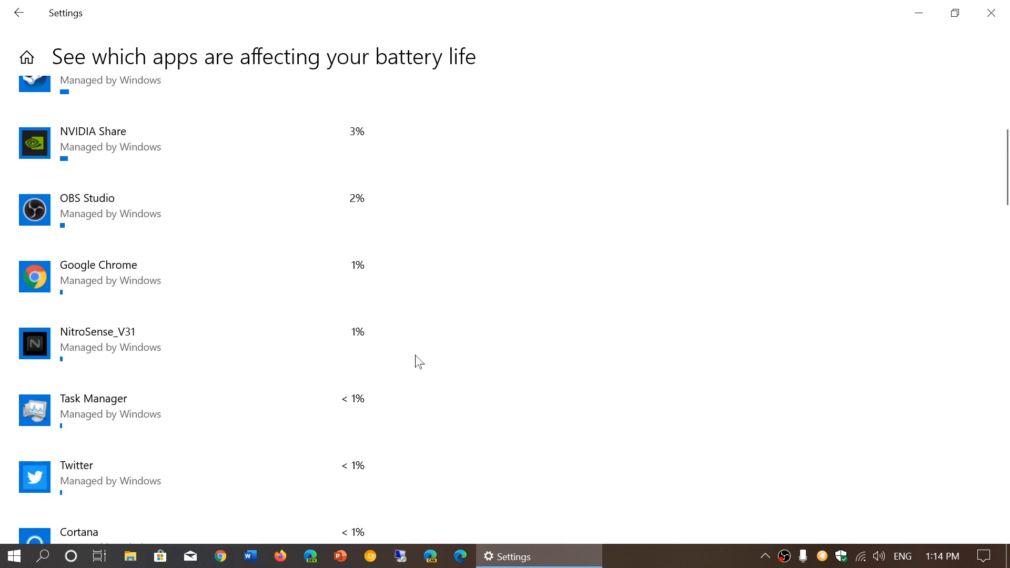
{"action": "scroll", "scroll_direction": "up", "scroll_amount": 3}
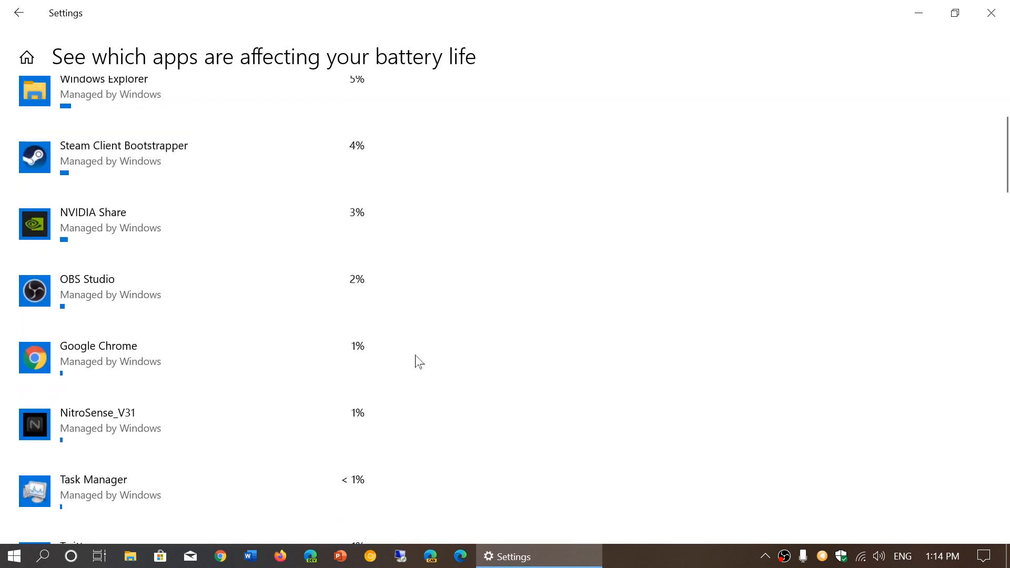
{"action": "scroll", "scroll_direction": "up", "scroll_amount": 3}
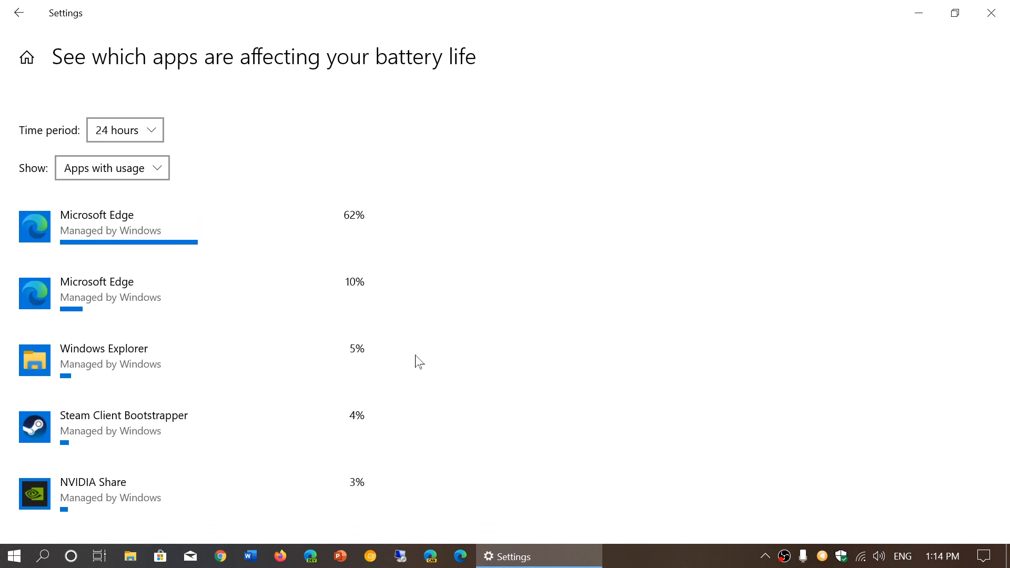
{"action": "scroll", "scroll_direction": "up", "scroll_amount": 3}
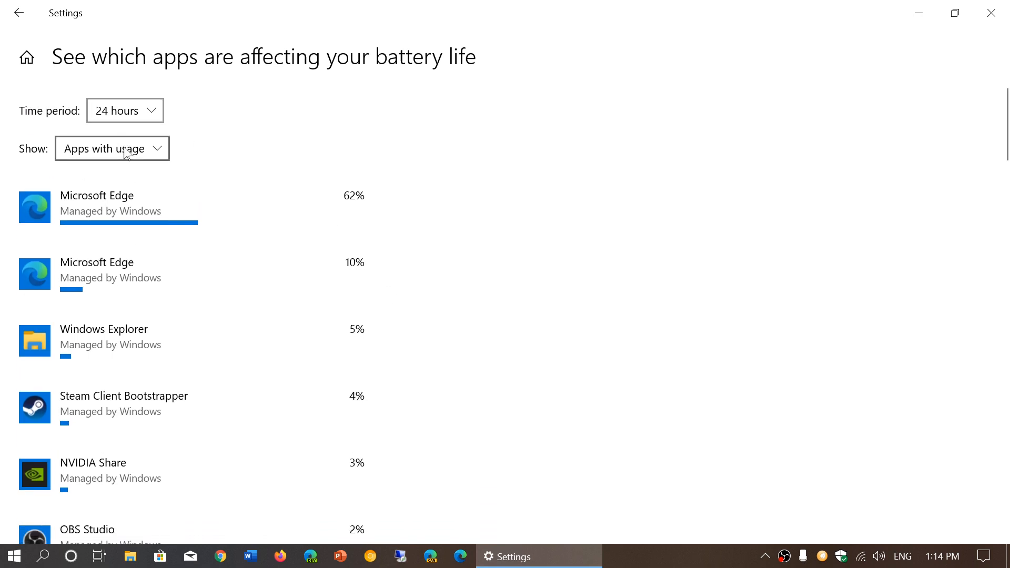
{"action": "left_click", "coordinate": [112, 148]}
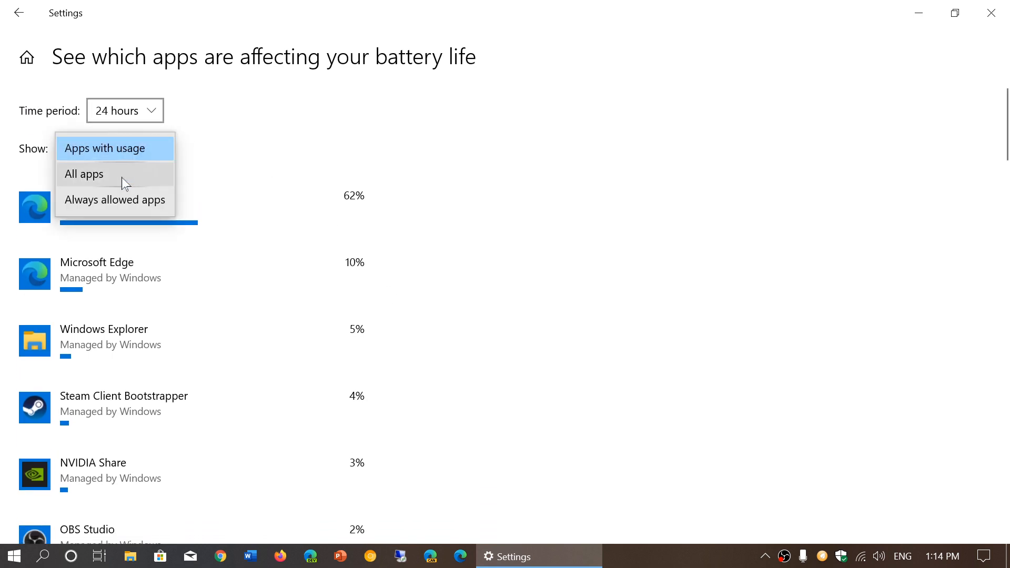
{"action": "mouse_move", "coordinate": [118, 128]}
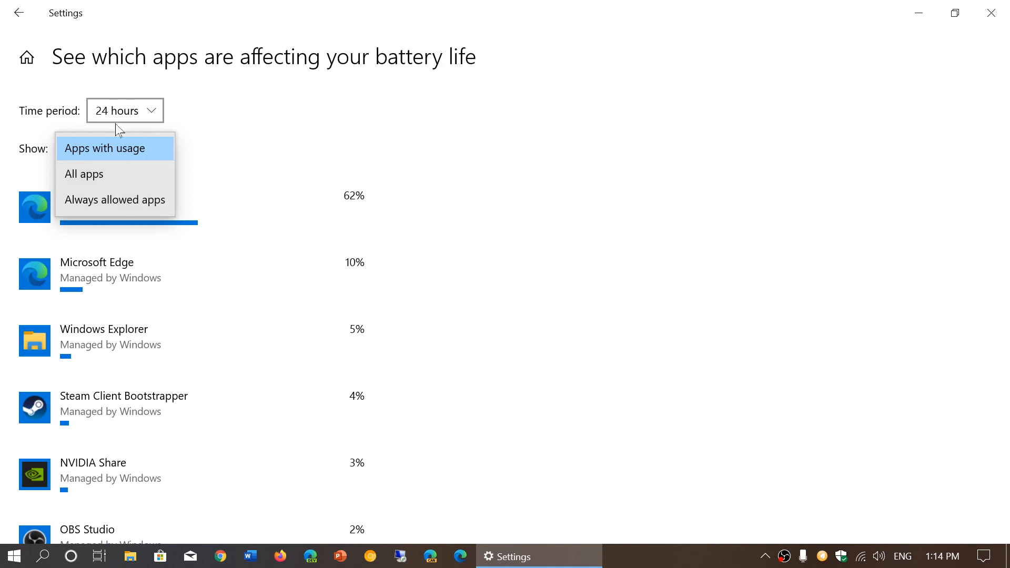
{"action": "left_click", "coordinate": [104, 148]}
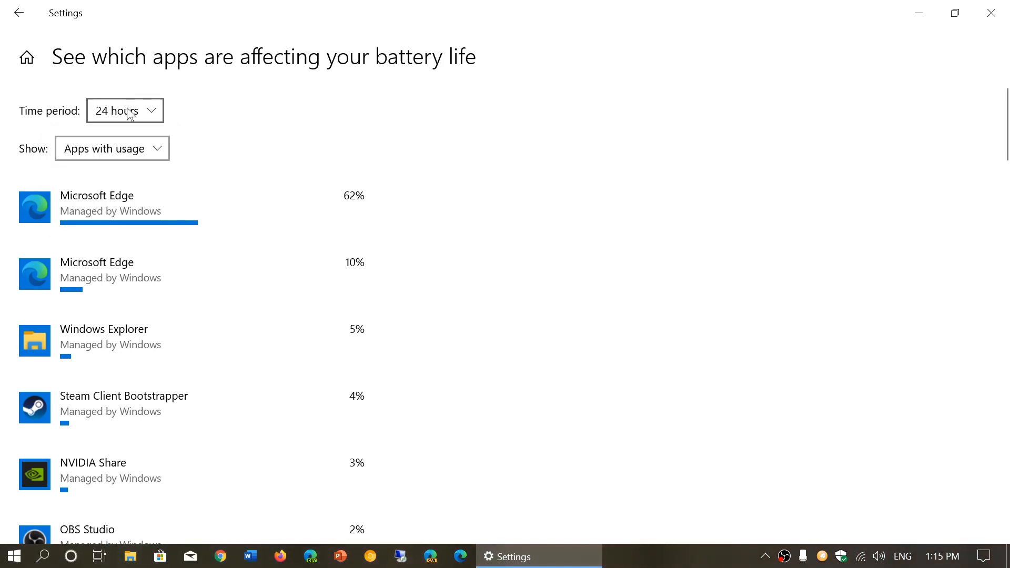
{"action": "left_click", "coordinate": [124, 111]}
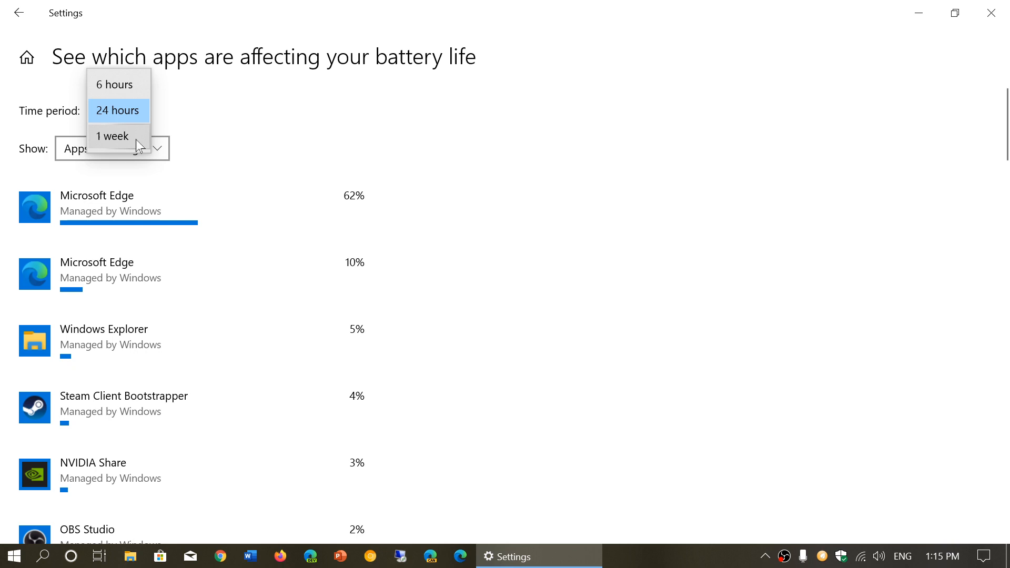
{"action": "left_click", "coordinate": [113, 135]}
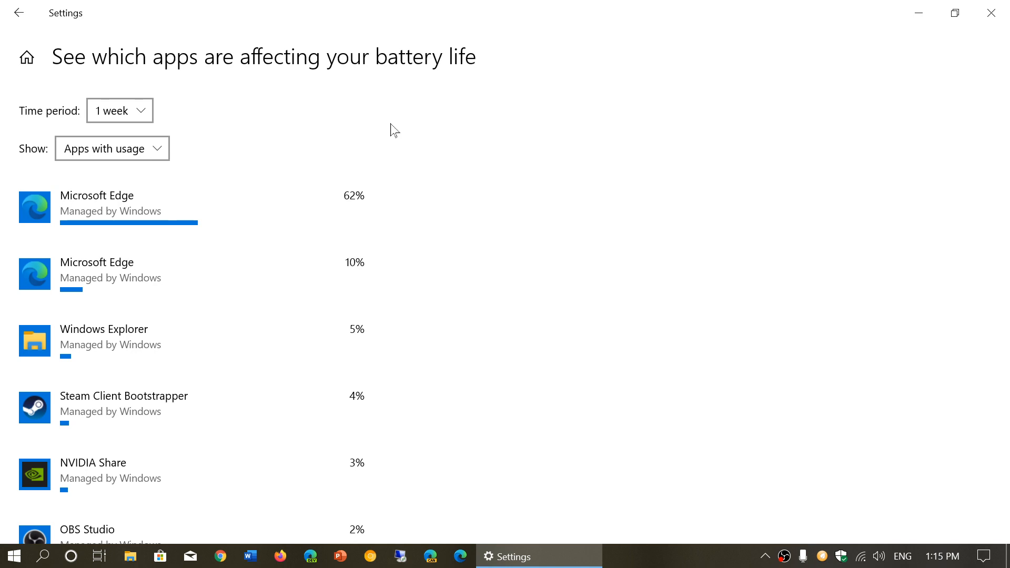
{"action": "scroll", "scroll_direction": "down", "scroll_amount": 3}
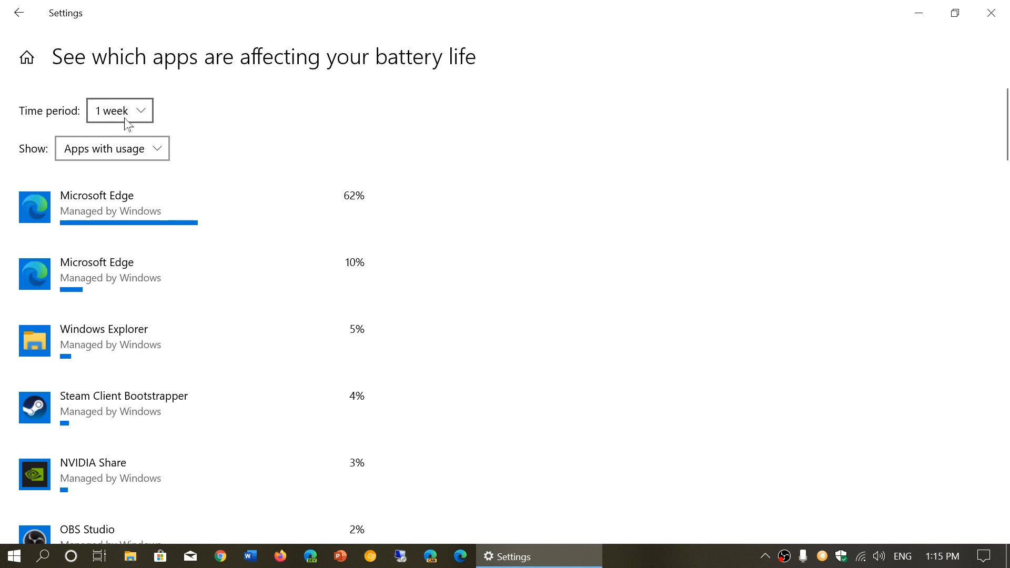
{"action": "left_click", "coordinate": [119, 111]}
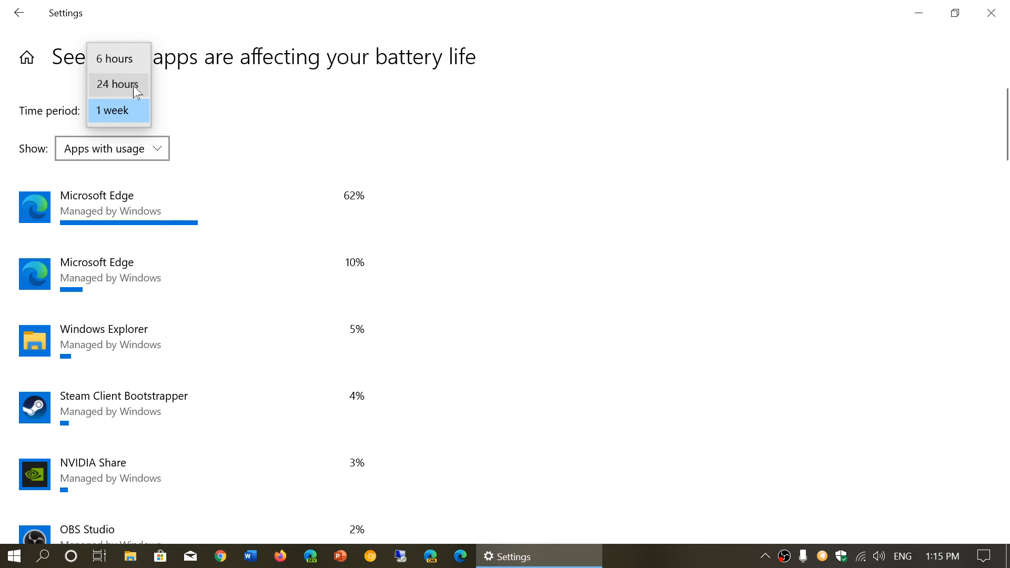
{"action": "left_click", "coordinate": [116, 84]}
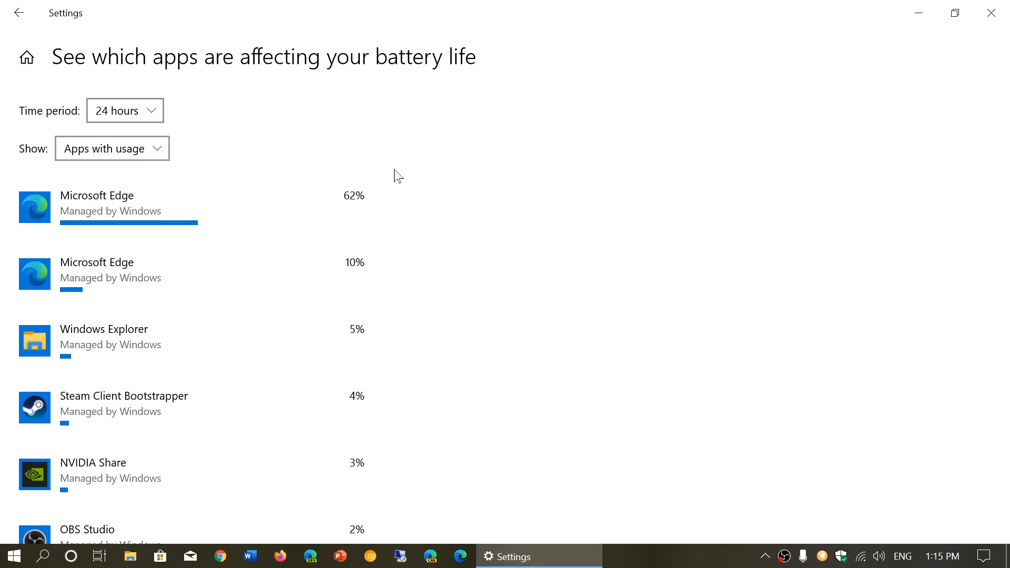
{"action": "mouse_move", "coordinate": [165, 31]}
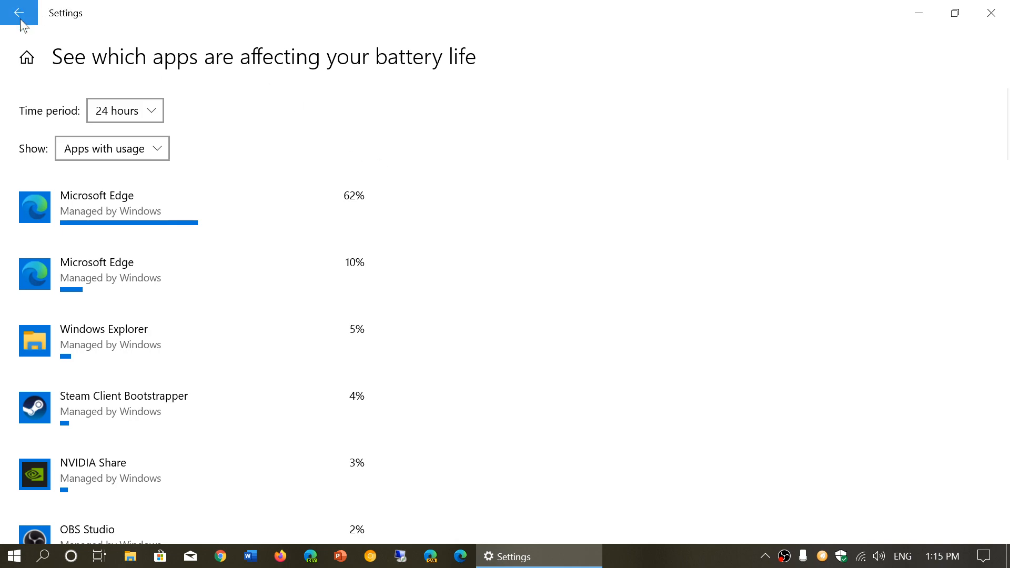
Step: Go back to the main Battery page and scroll down to the Battery saver section
{"action": "left_click", "coordinate": [19, 13]}
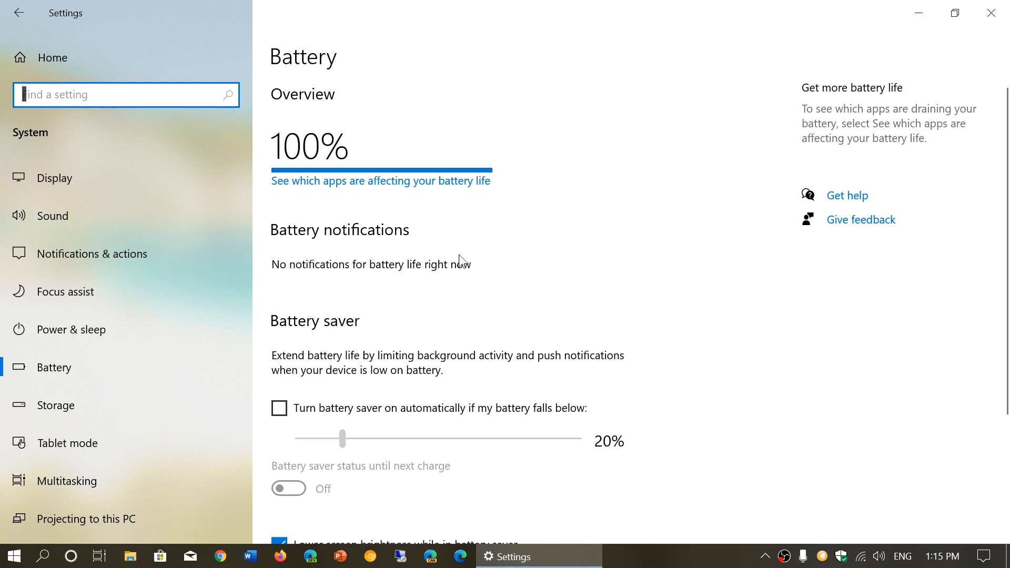
{"action": "scroll", "scroll_direction": "down", "scroll_amount": 3}
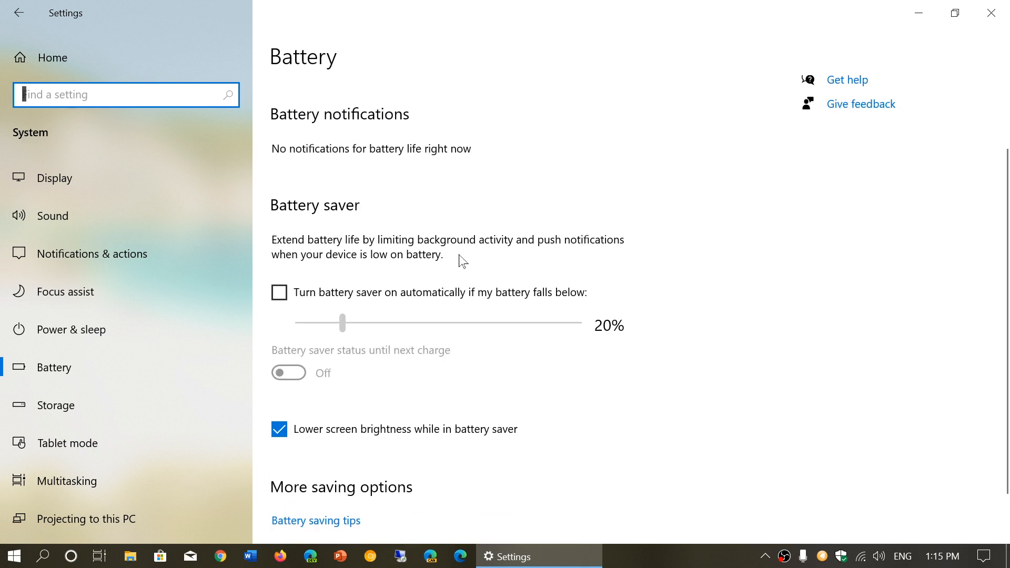
{"action": "mouse_move", "coordinate": [744, 358]}
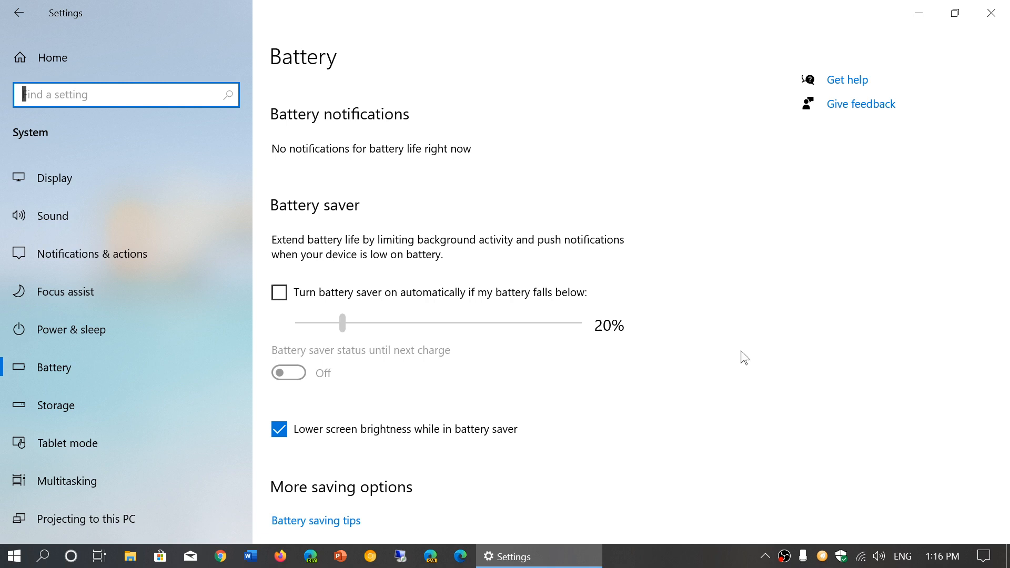
{"action": "mouse_move", "coordinate": [300, 282]}
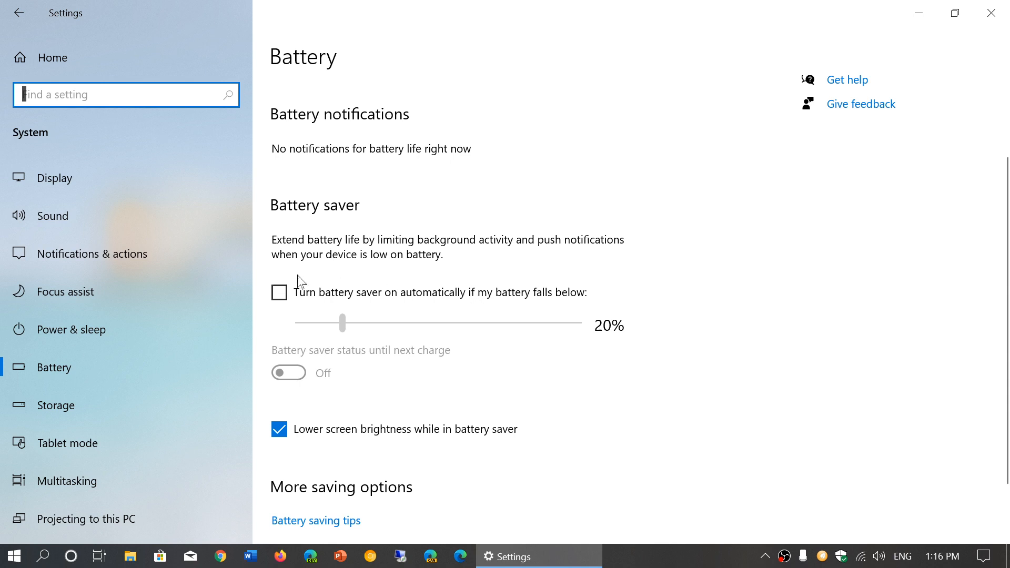
Step: Toggle automatic battery saver at the 20% threshold and leave it turned off
{"action": "left_click", "coordinate": [279, 293]}
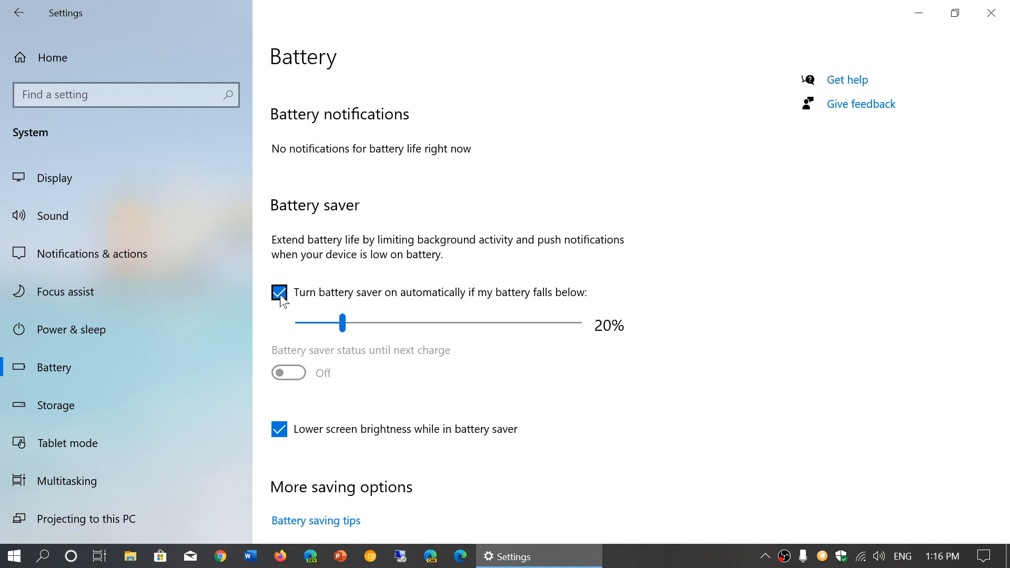
{"action": "left_click", "coordinate": [278, 292]}
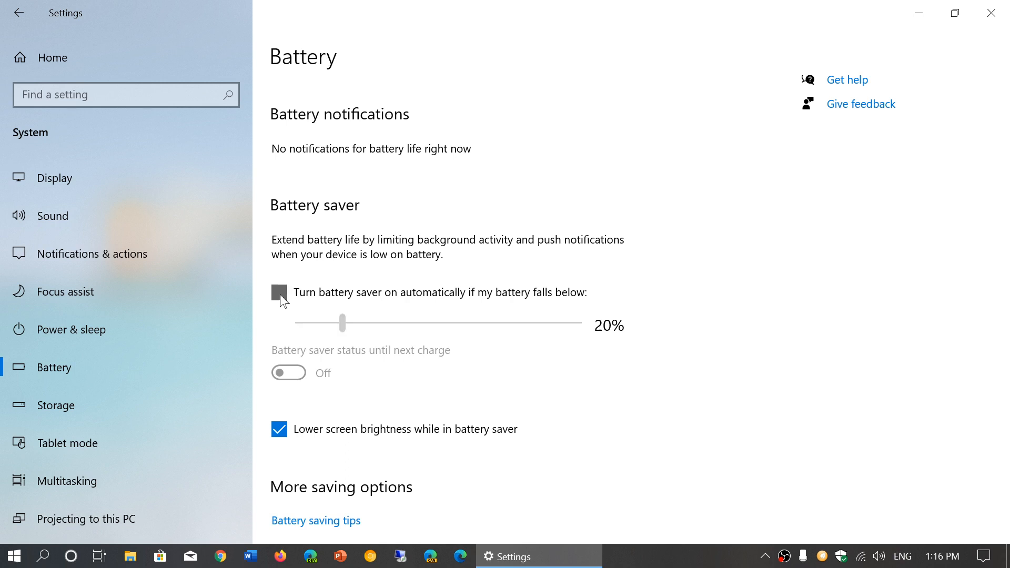
{"action": "left_click", "coordinate": [278, 293]}
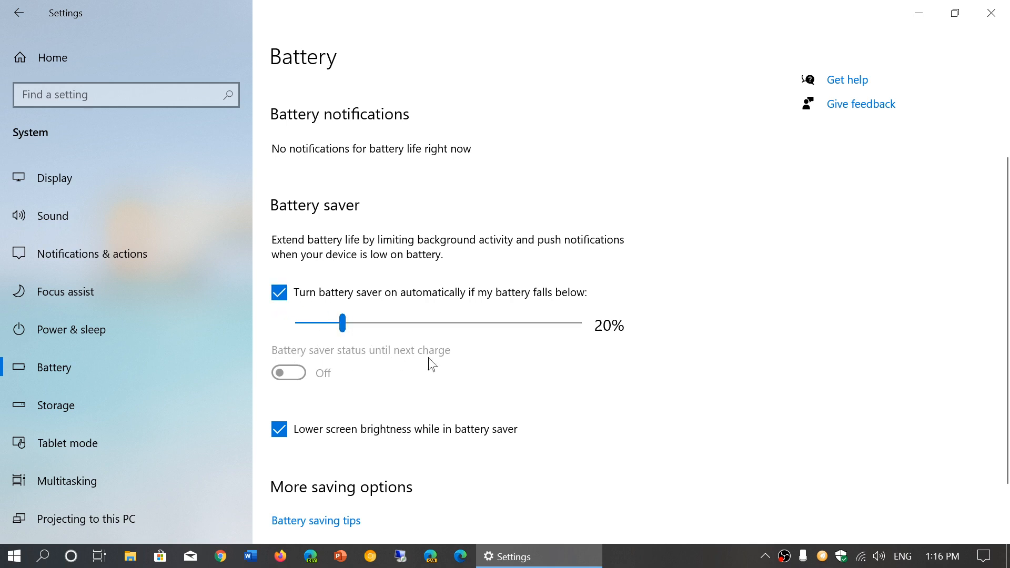
{"action": "mouse_move", "coordinate": [574, 357]}
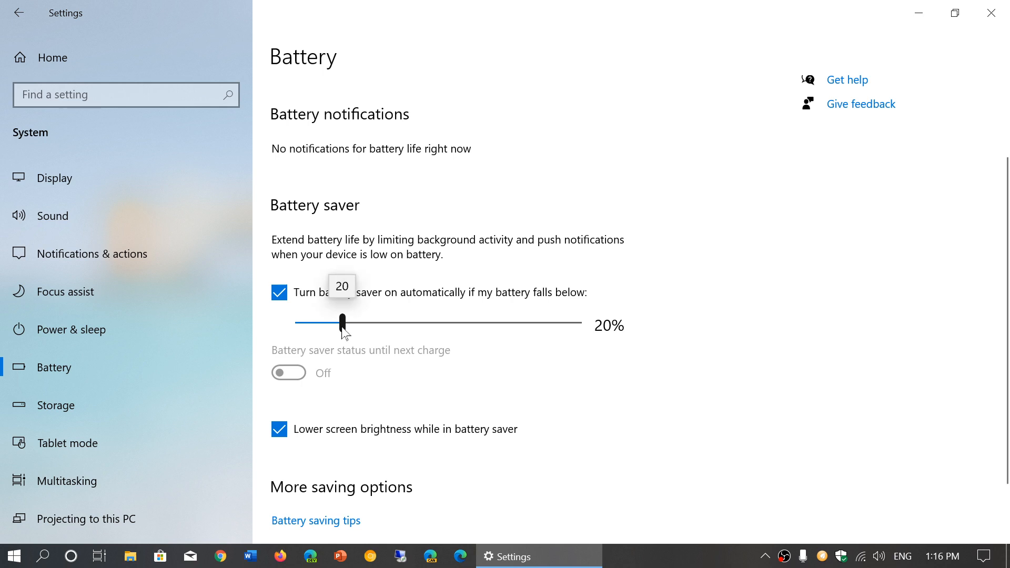
{"action": "mouse_move", "coordinate": [727, 247]}
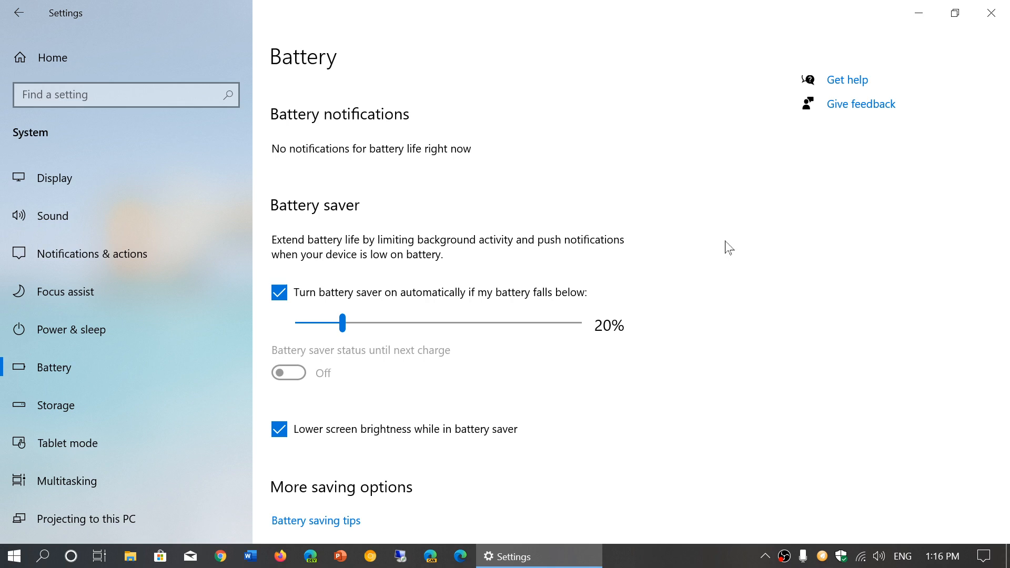
{"action": "mouse_move", "coordinate": [435, 221]}
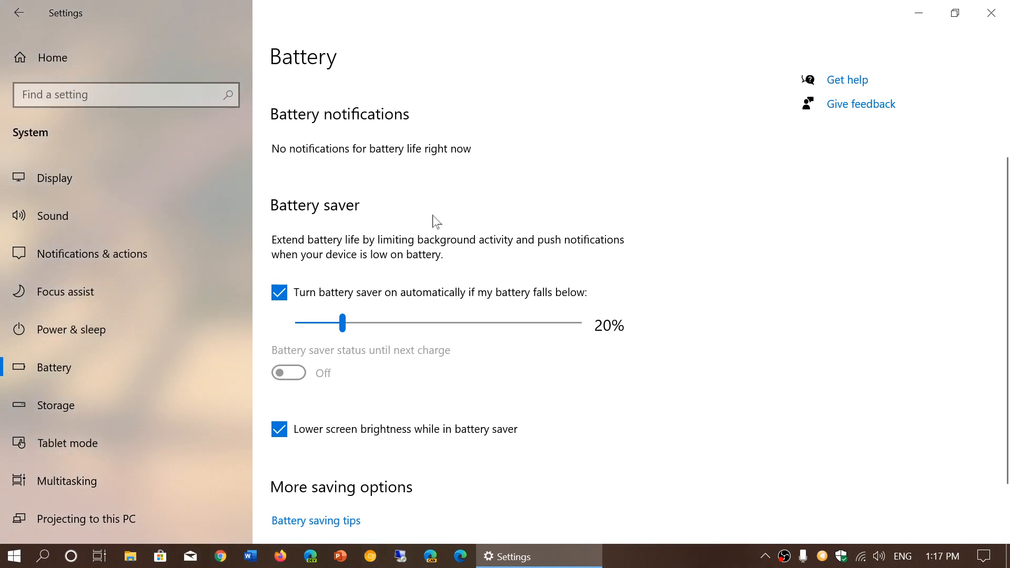
{"action": "left_click", "coordinate": [279, 294]}
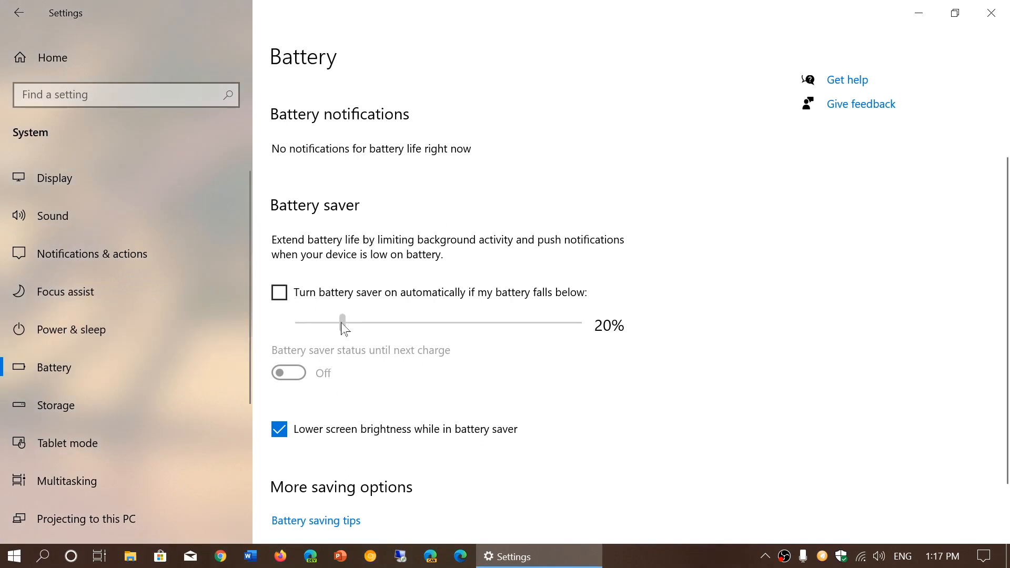
{"action": "mouse_move", "coordinate": [632, 409]}
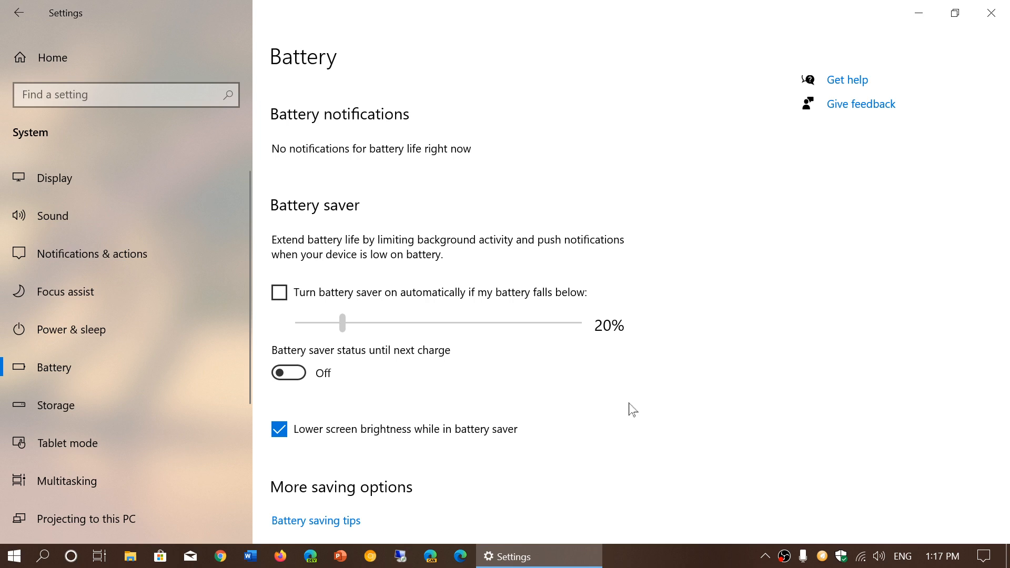
{"action": "mouse_move", "coordinate": [290, 373]}
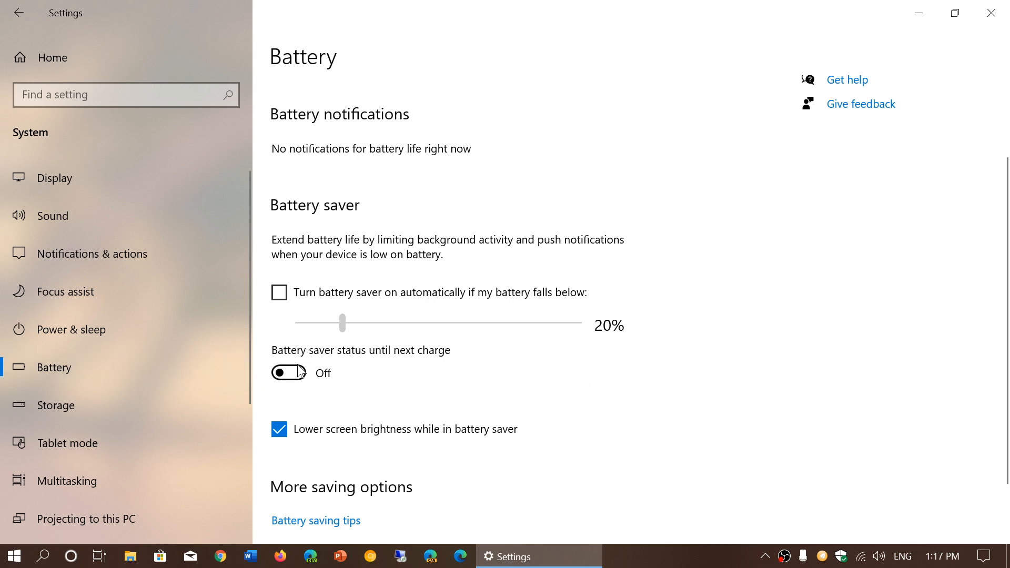
{"action": "left_click", "coordinate": [288, 373]}
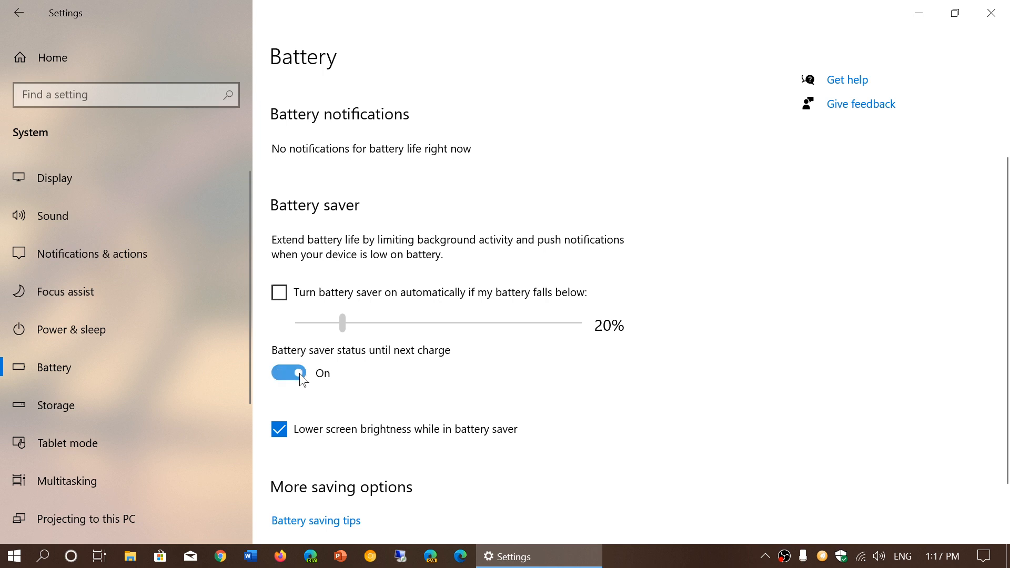
{"action": "mouse_move", "coordinate": [280, 377]}
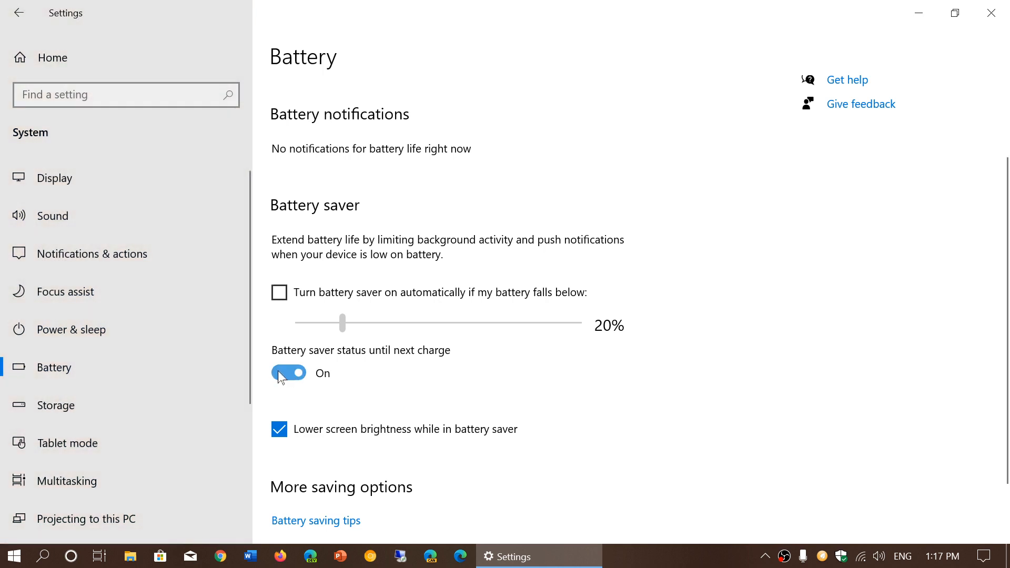
{"action": "left_click", "coordinate": [288, 372]}
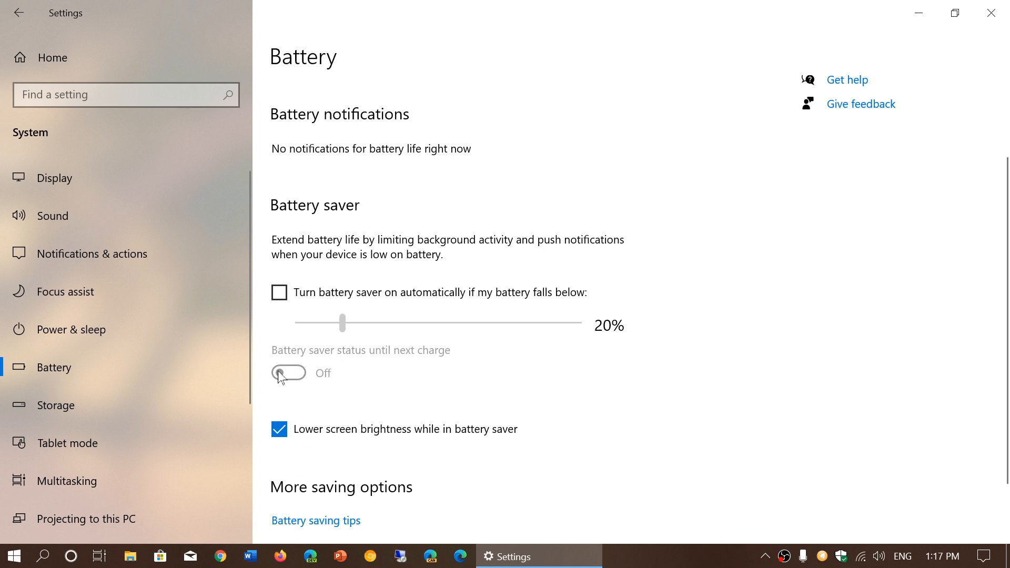
{"action": "scroll", "scroll_direction": "down", "scroll_amount": 3}
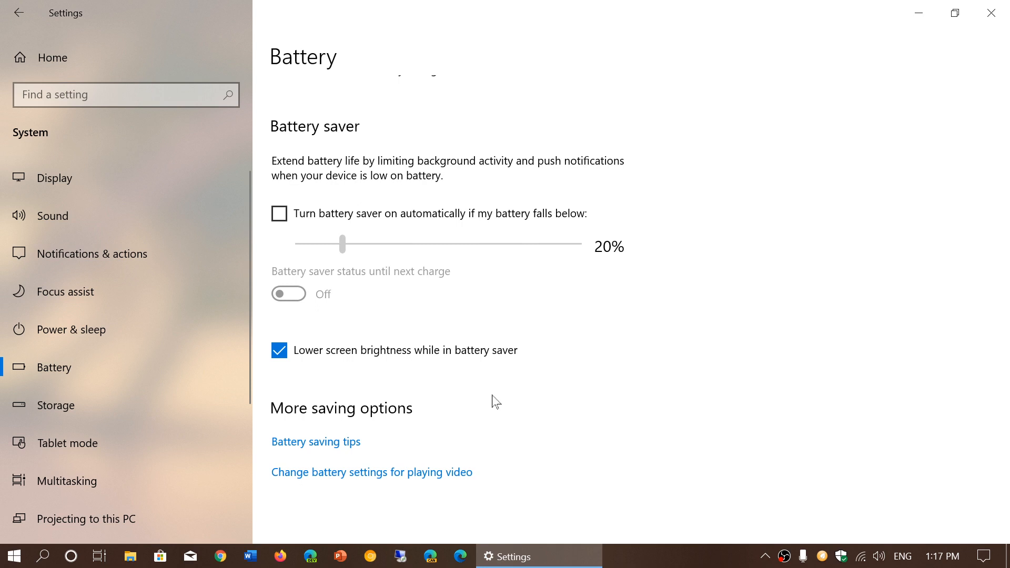
{"action": "mouse_move", "coordinate": [316, 441]}
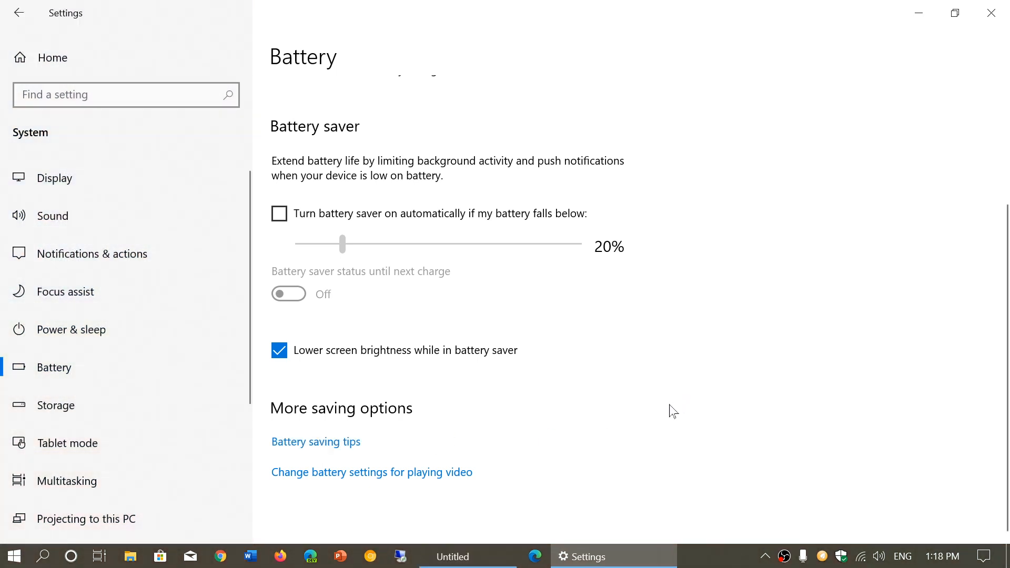
Step: Follow the 'Battery saving tips' link under More saving options
{"action": "left_click", "coordinate": [464, 556]}
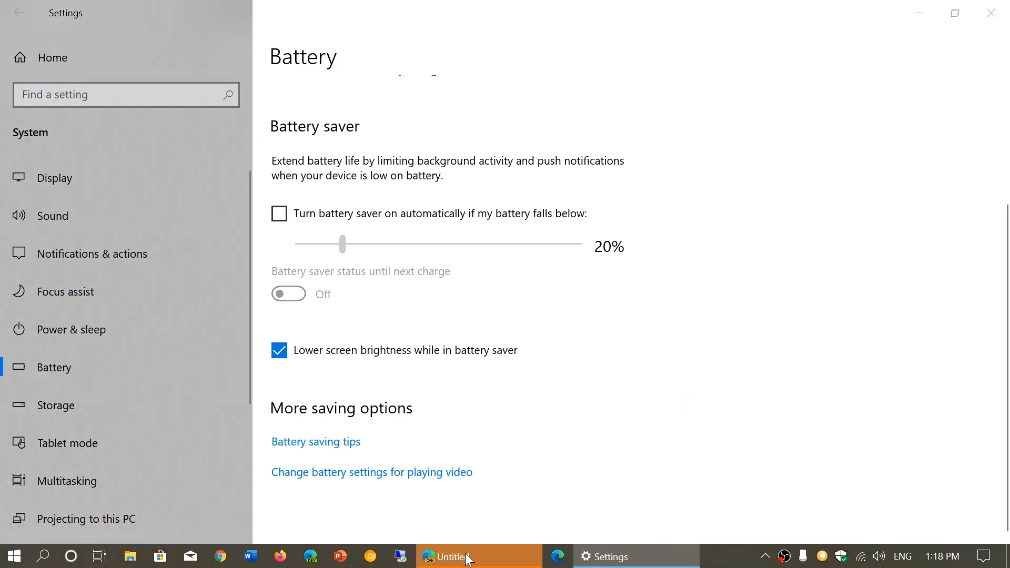
Step: Expand all tips on the Microsoft Support article in Edge, then close Edge to return to Settings
{"action": "left_click", "coordinate": [315, 441]}
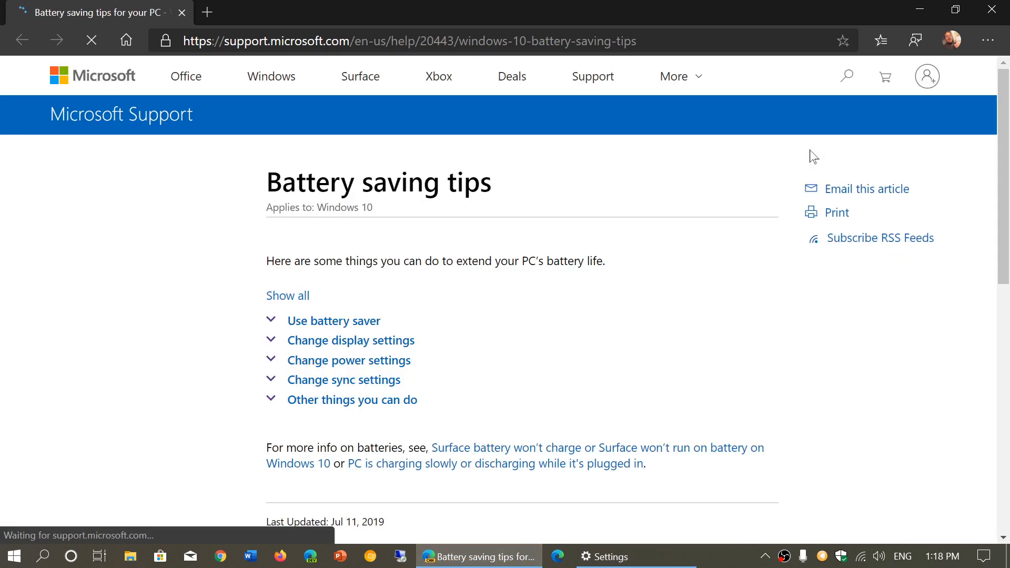
{"action": "scroll", "scroll_direction": "down", "scroll_amount": 3}
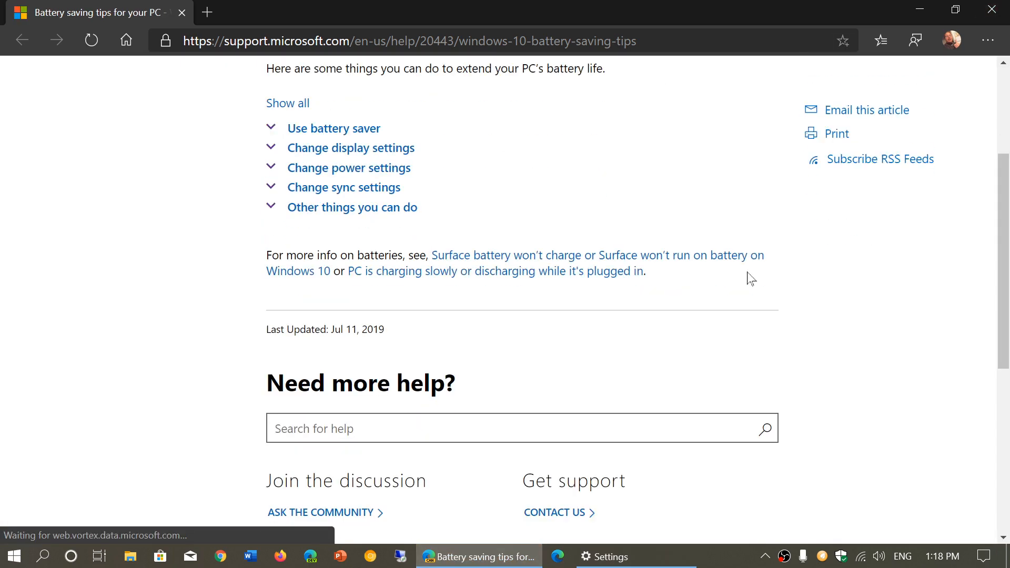
{"action": "scroll", "scroll_direction": "up", "scroll_amount": 3}
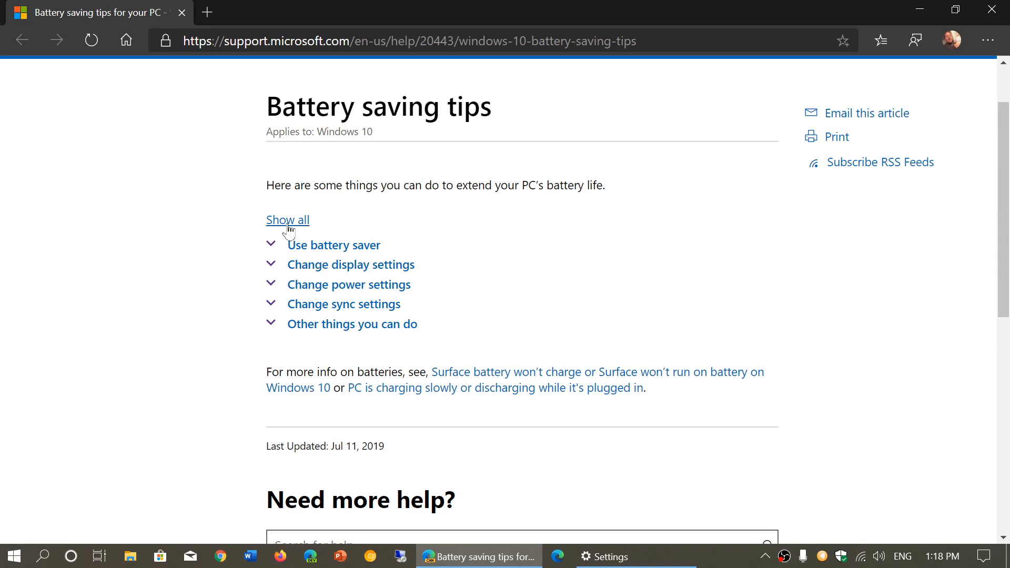
{"action": "left_click", "coordinate": [288, 220]}
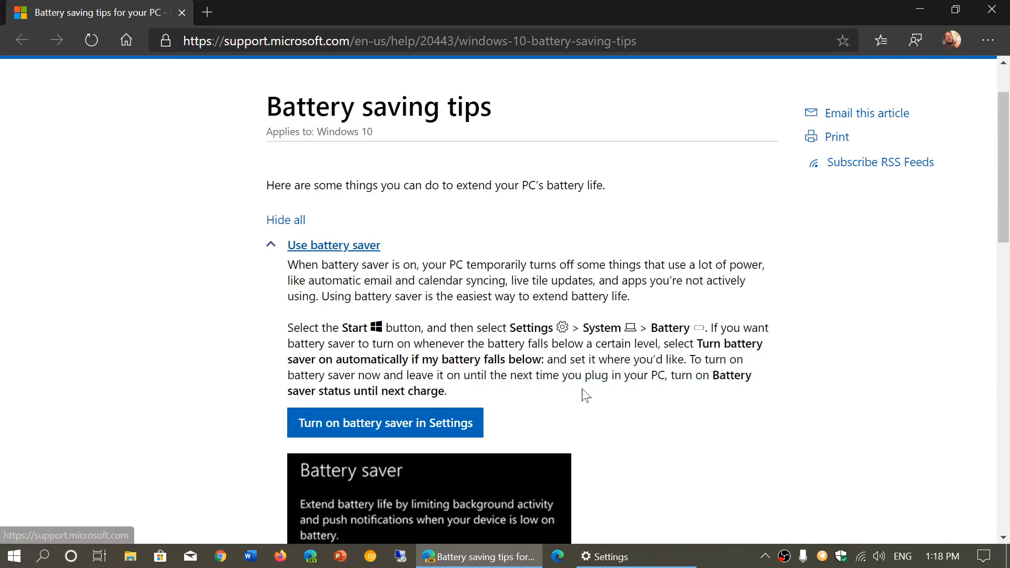
{"action": "scroll", "scroll_direction": "down", "scroll_amount": 3}
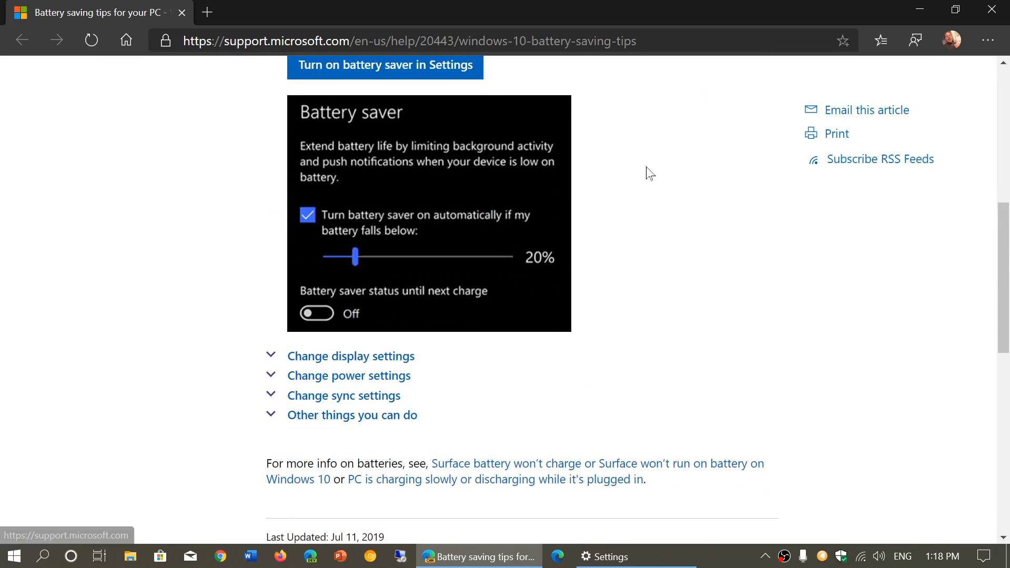
{"action": "left_click", "coordinate": [602, 557]}
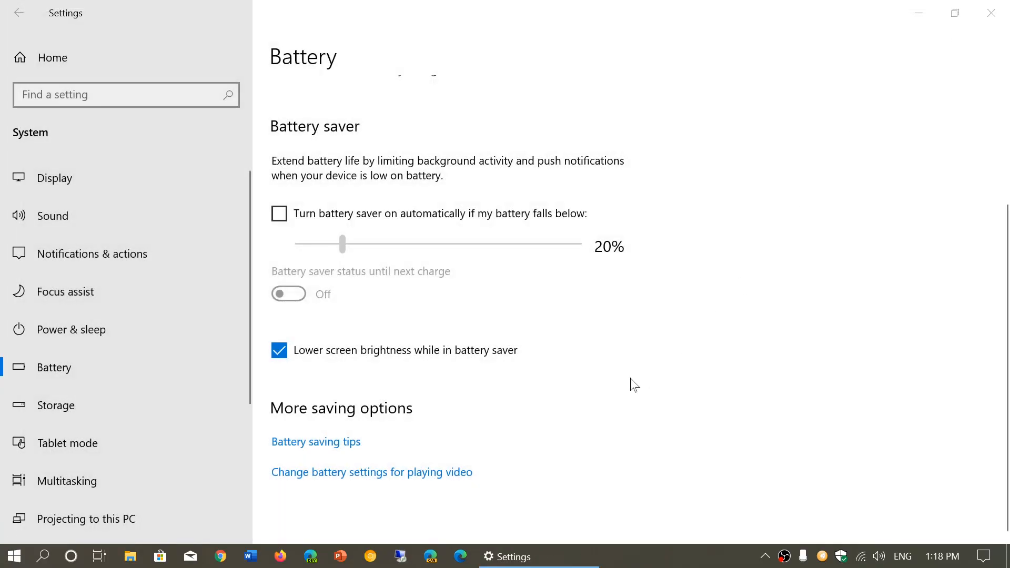
{"action": "mouse_move", "coordinate": [404, 480]}
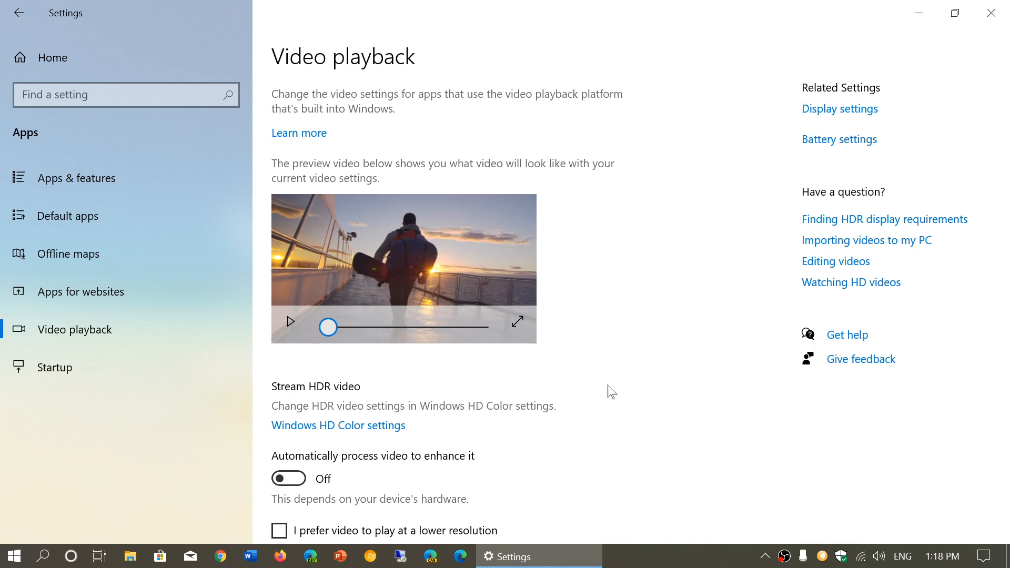
{"action": "scroll", "scroll_direction": "down", "scroll_amount": 3}
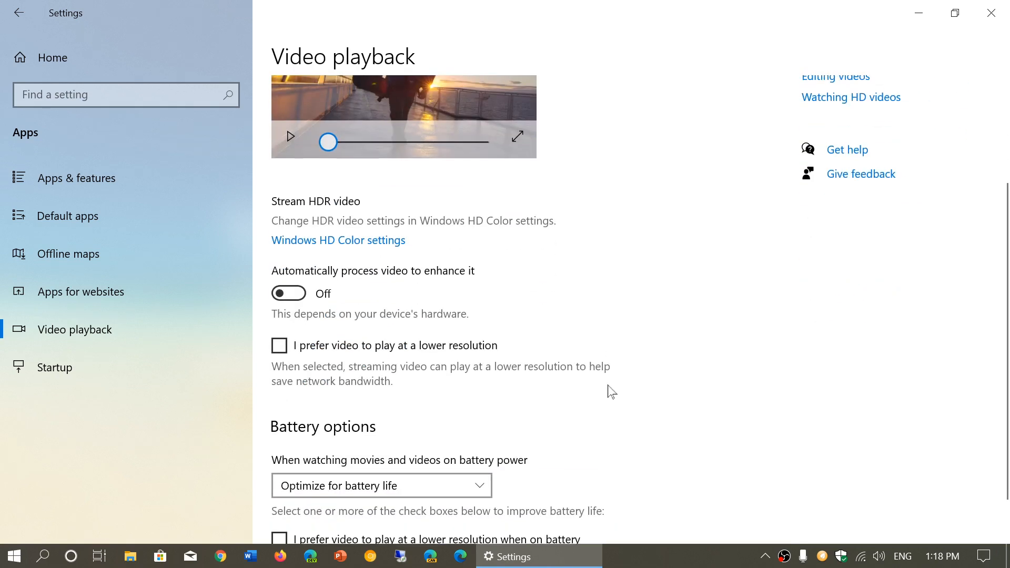
{"action": "scroll", "scroll_direction": "down", "scroll_amount": 3}
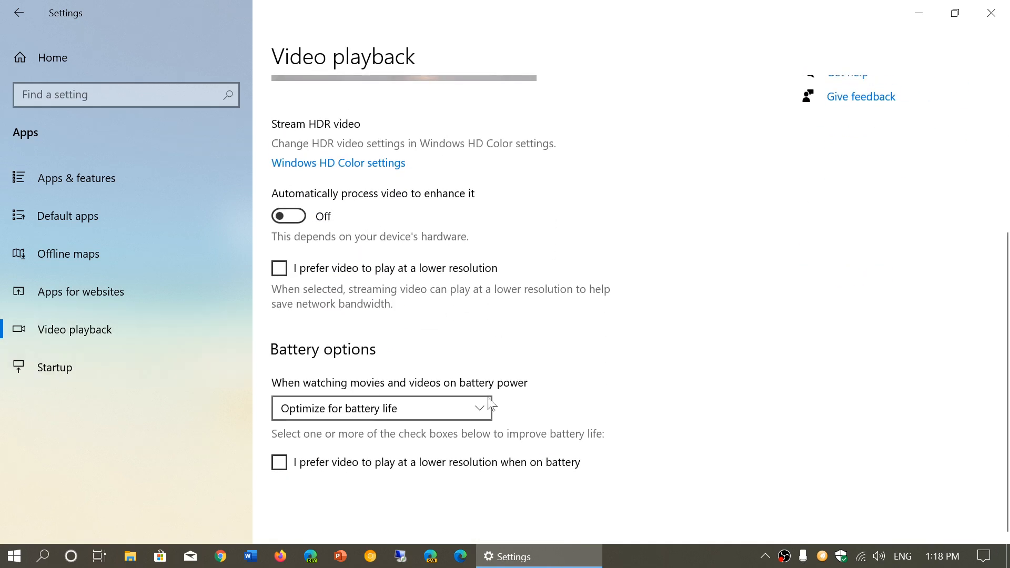
{"action": "mouse_move", "coordinate": [679, 494]}
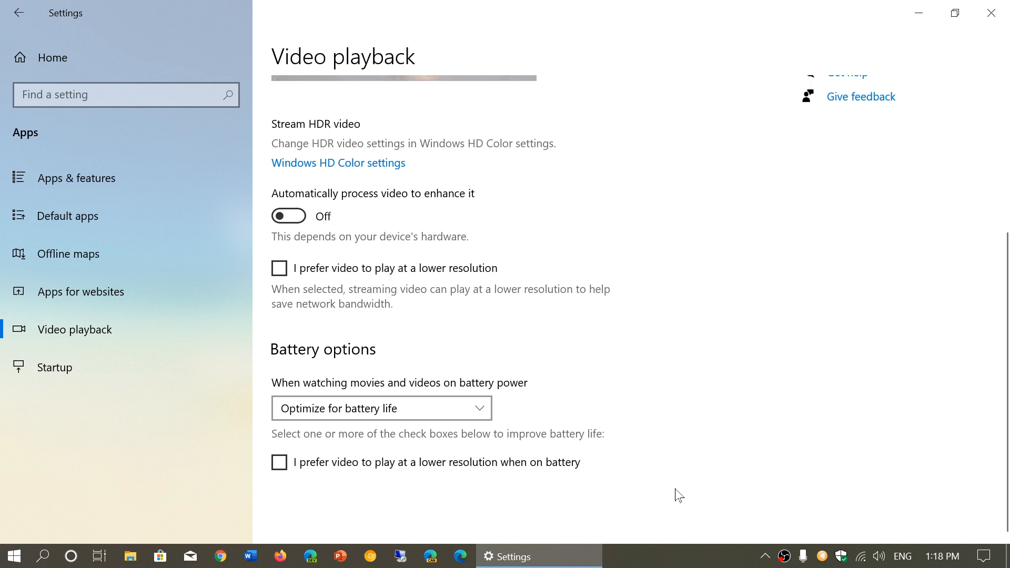
{"action": "mouse_move", "coordinate": [416, 418]}
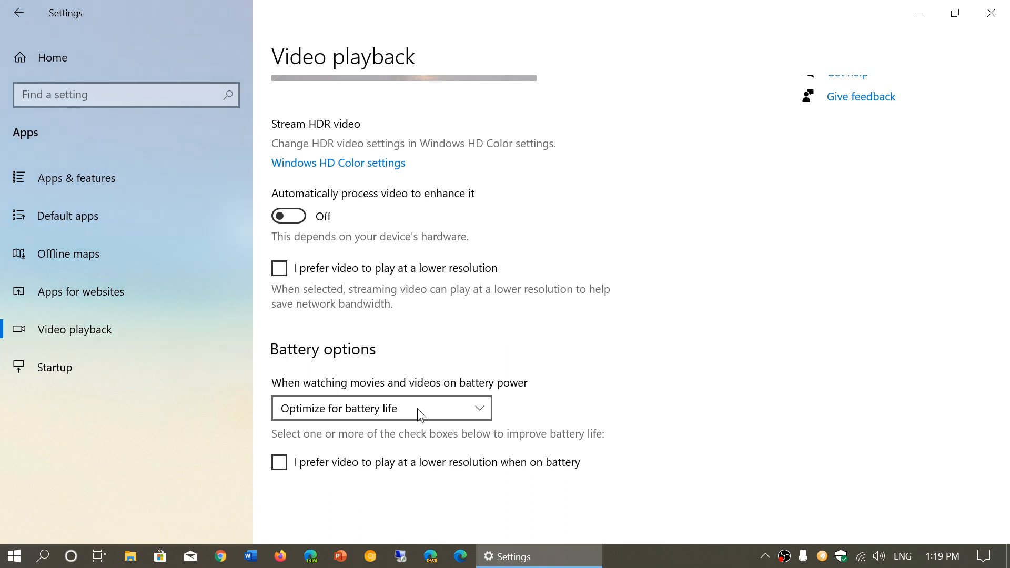
{"action": "left_click", "coordinate": [381, 408]}
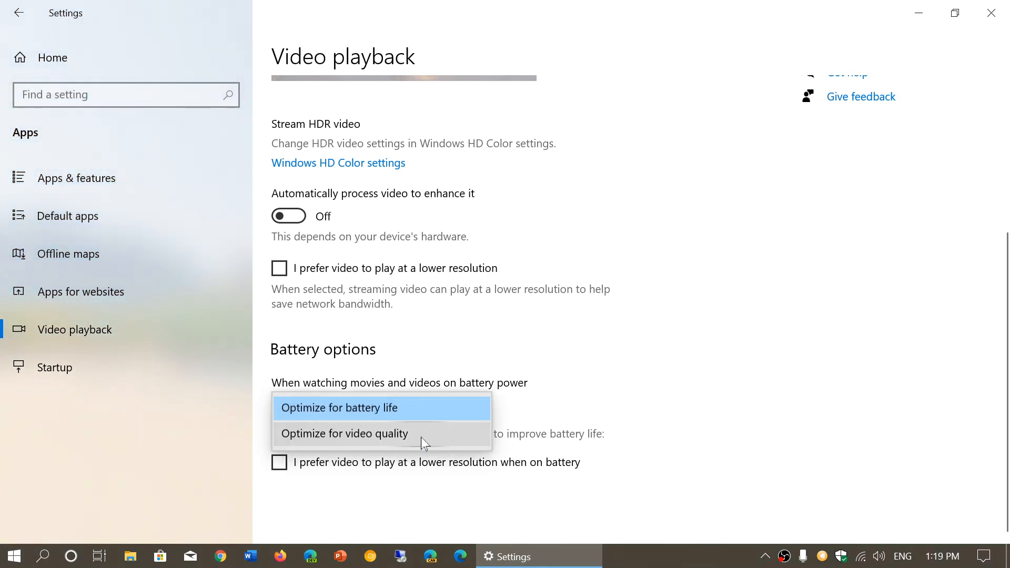
{"action": "left_click", "coordinate": [340, 407]}
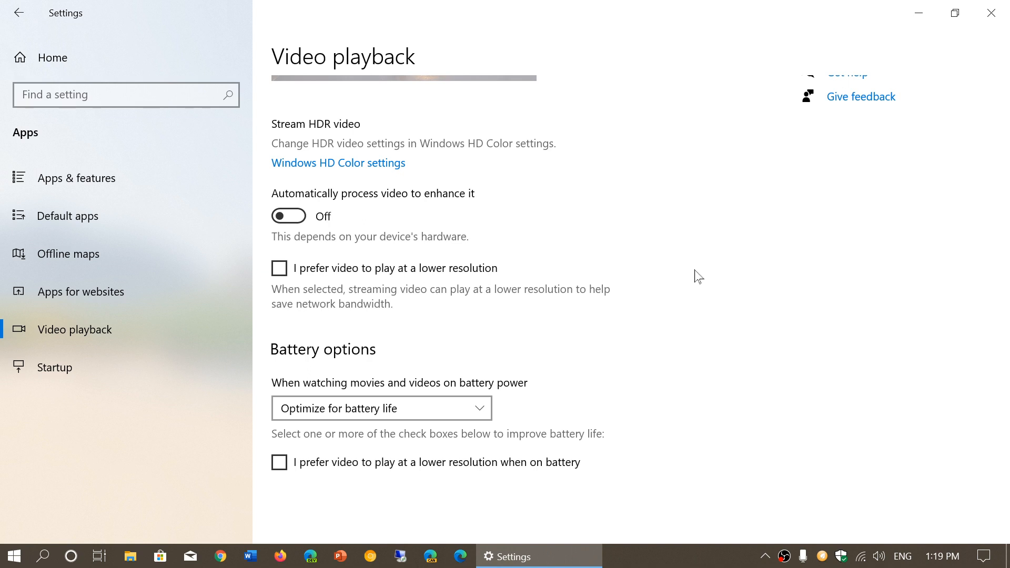
{"action": "mouse_move", "coordinate": [351, 488]}
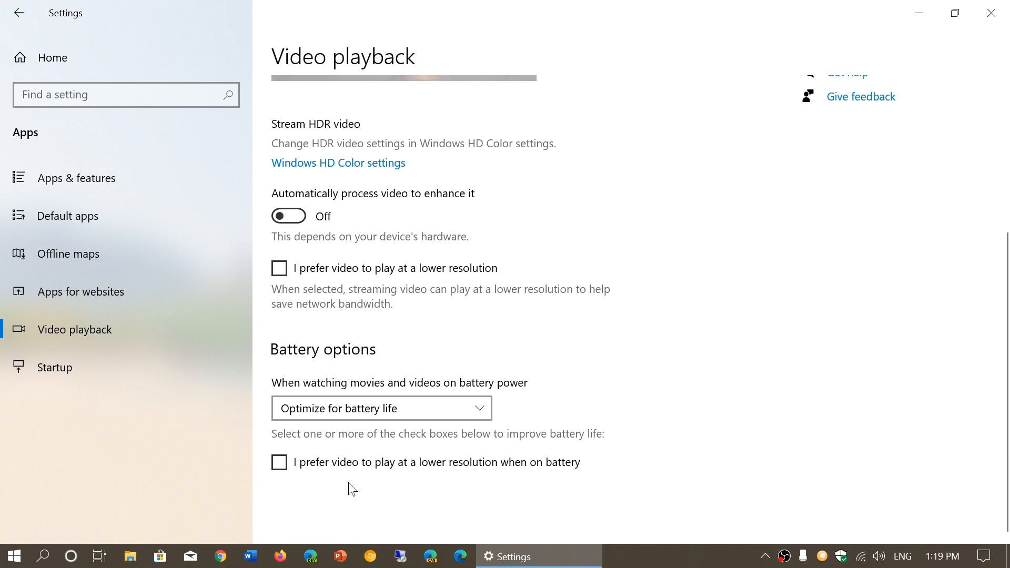
{"action": "mouse_move", "coordinate": [314, 468]}
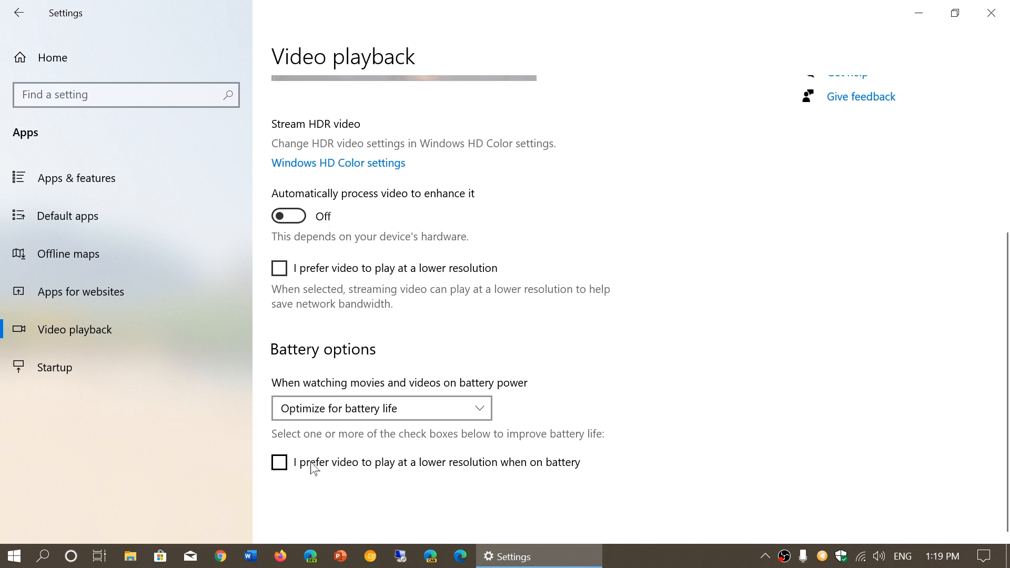
{"action": "mouse_move", "coordinate": [628, 400]}
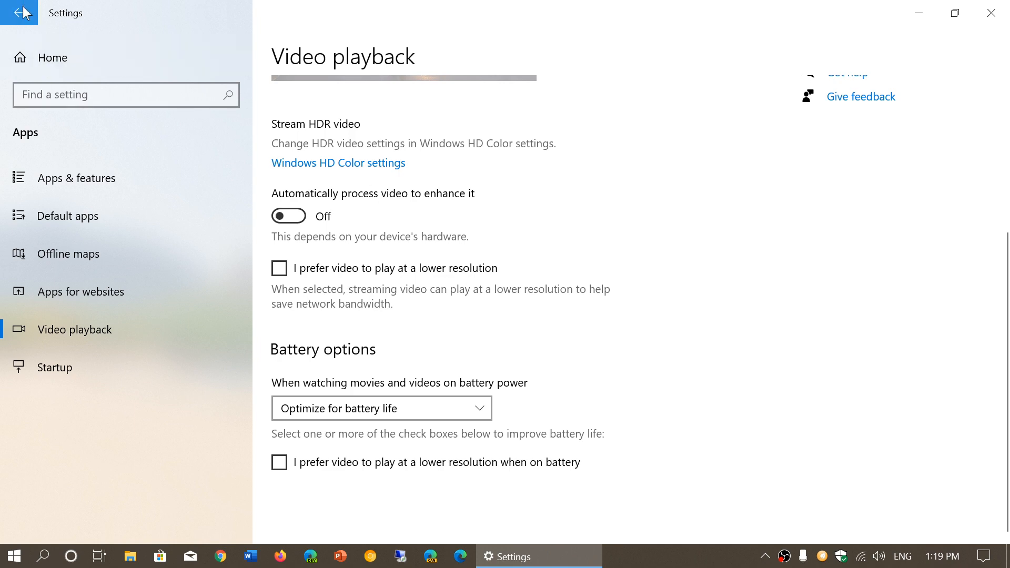
Step: Go back to the System Battery page and scroll through its overview and saver options
{"action": "left_click", "coordinate": [19, 13]}
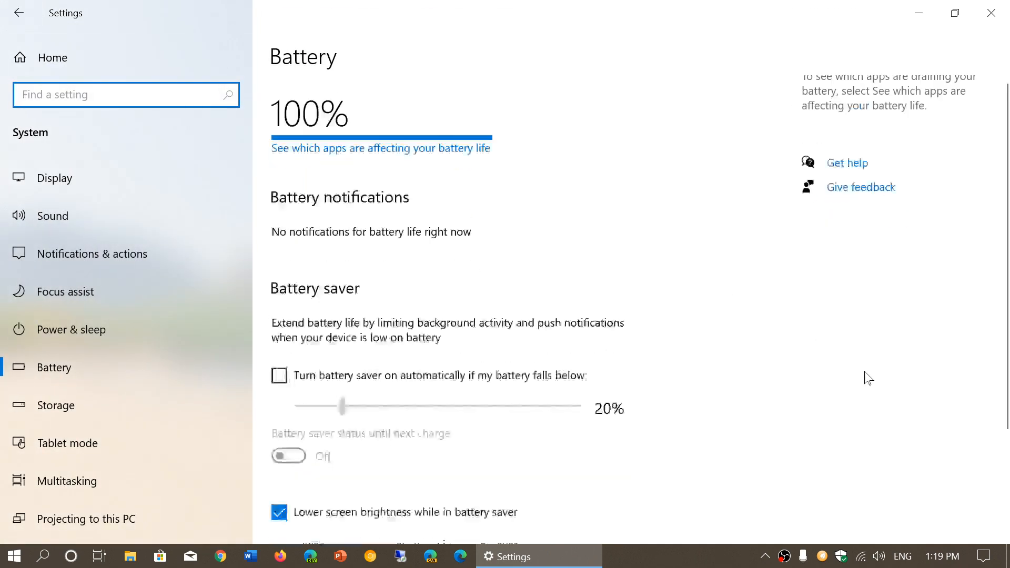
{"action": "scroll", "scroll_direction": "down", "scroll_amount": 3}
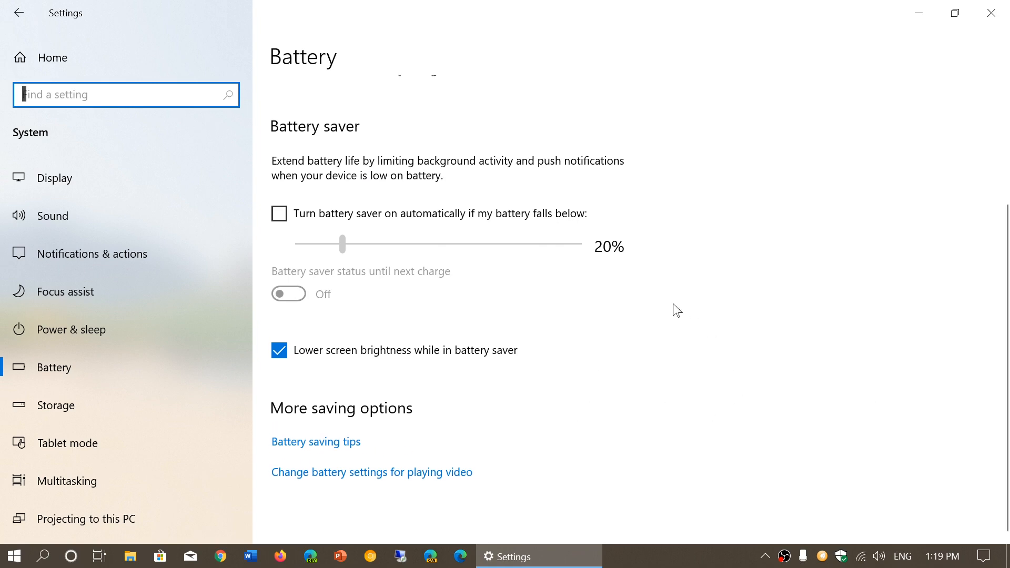
{"action": "scroll", "scroll_direction": "up", "scroll_amount": 3}
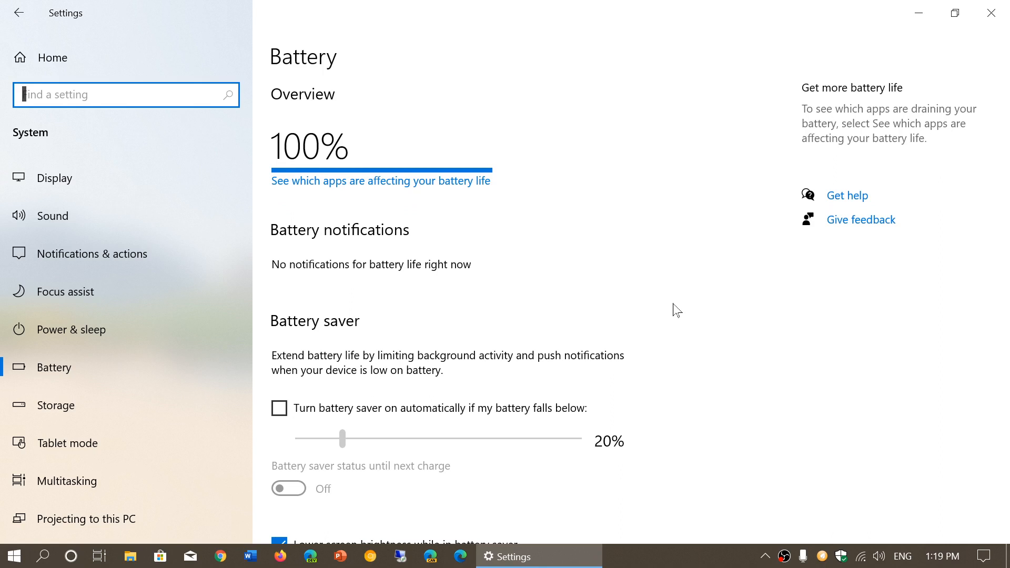